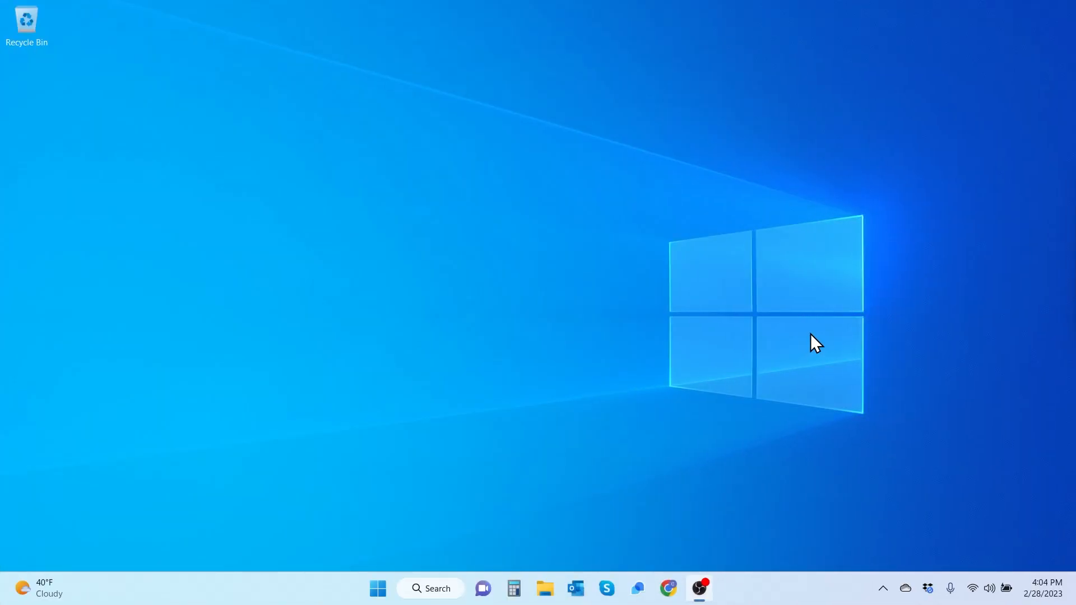
{"action": "mouse_move", "coordinate": [832, 304]}
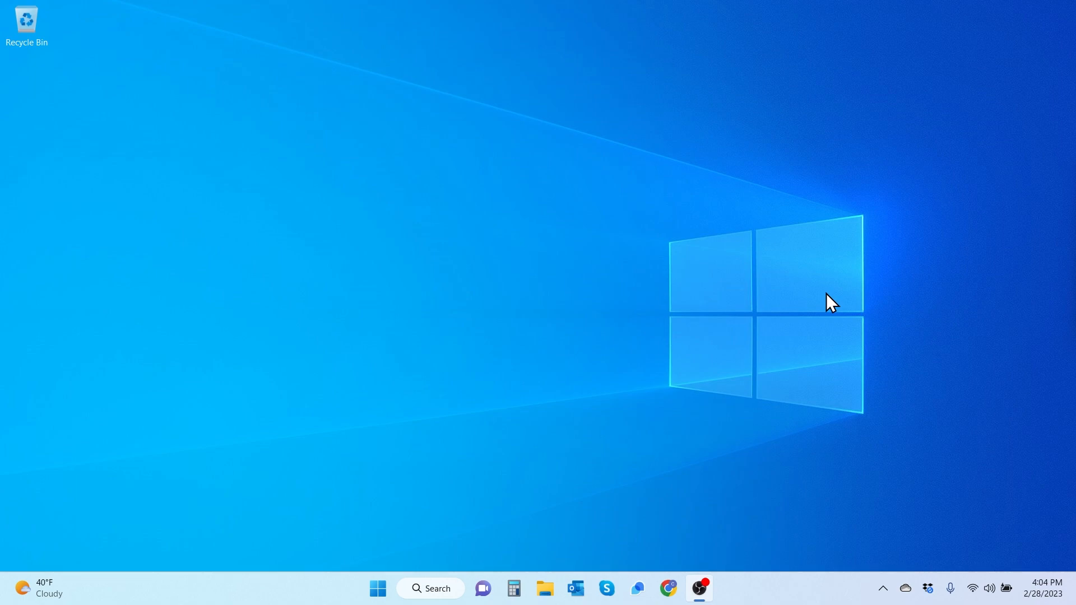
{"action": "mouse_move", "coordinate": [793, 304]}
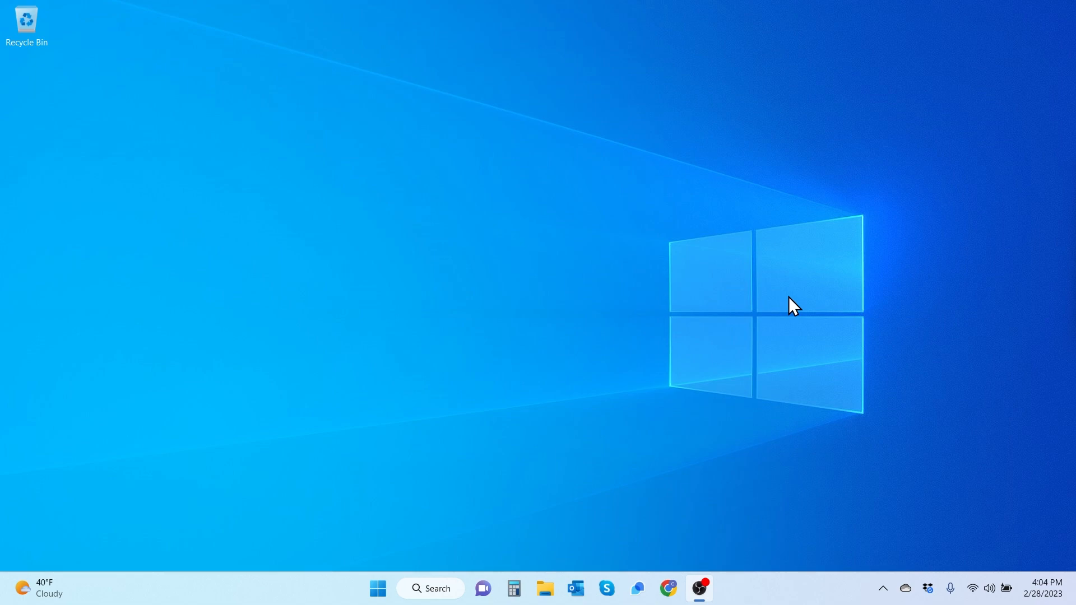
{"action": "mouse_move", "coordinate": [556, 456]}
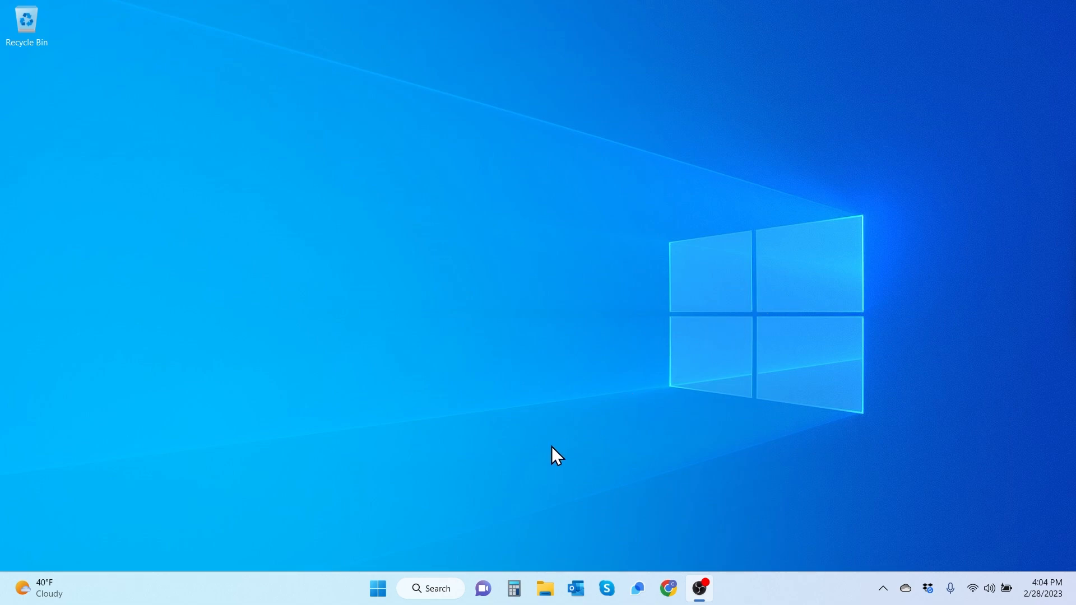
Search Windows for "tiger" and launch Tiger Designer from the best match
{"action": "left_click", "coordinate": [430, 589]}
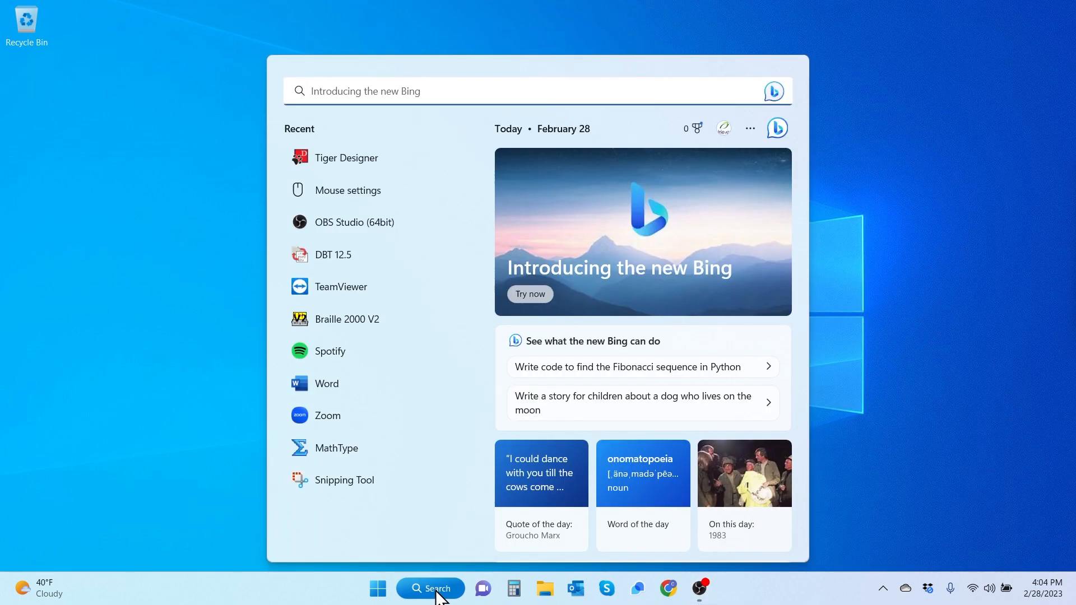
{"action": "type", "text": "t"}
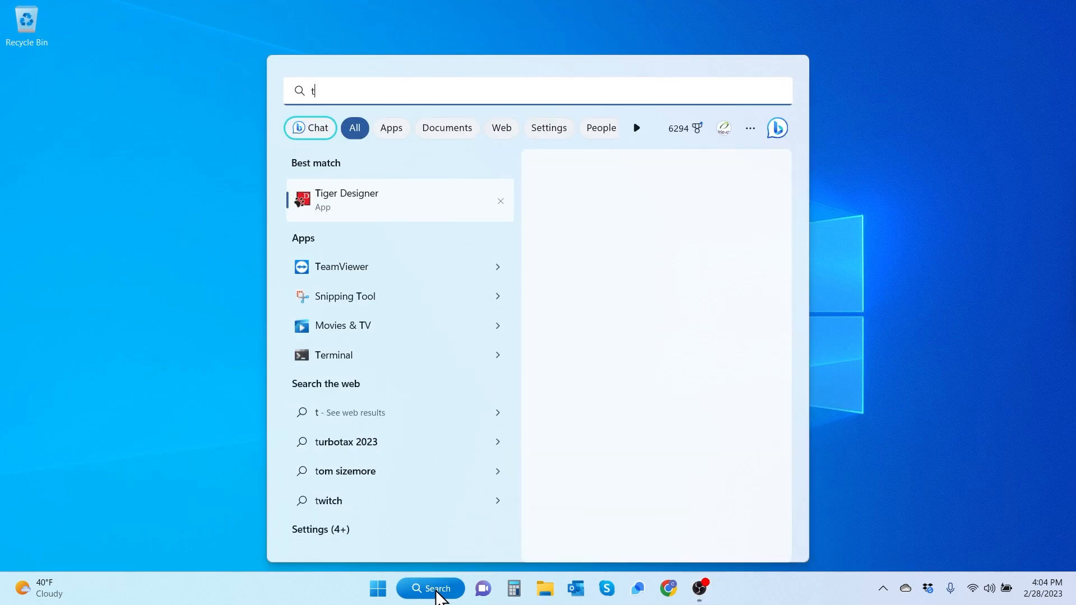
{"action": "type", "text": "iger"}
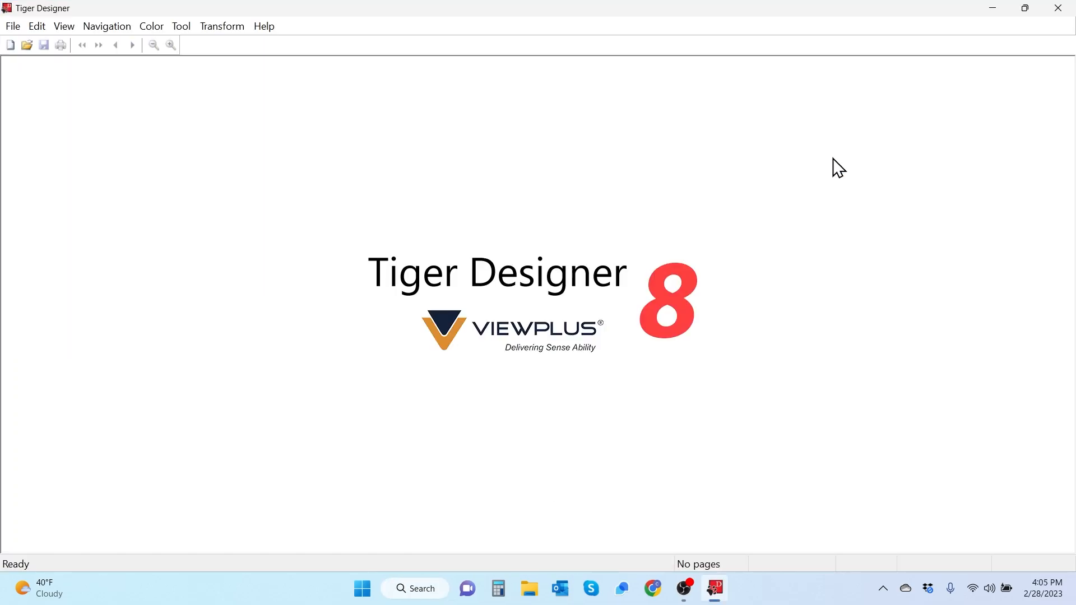
{"action": "mouse_move", "coordinate": [510, 292]}
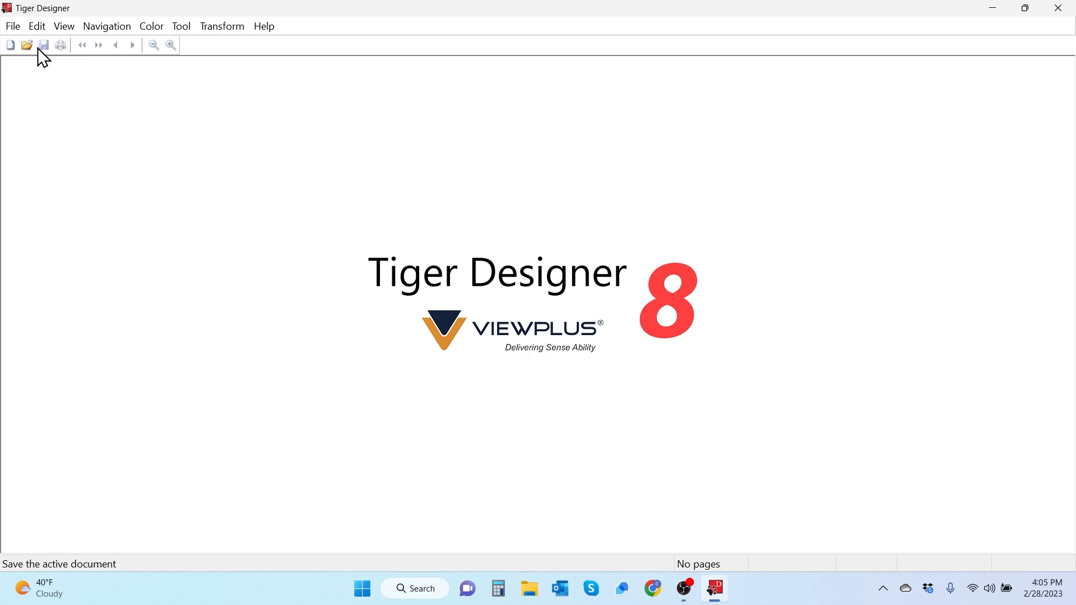
{"action": "mouse_move", "coordinate": [10, 44]}
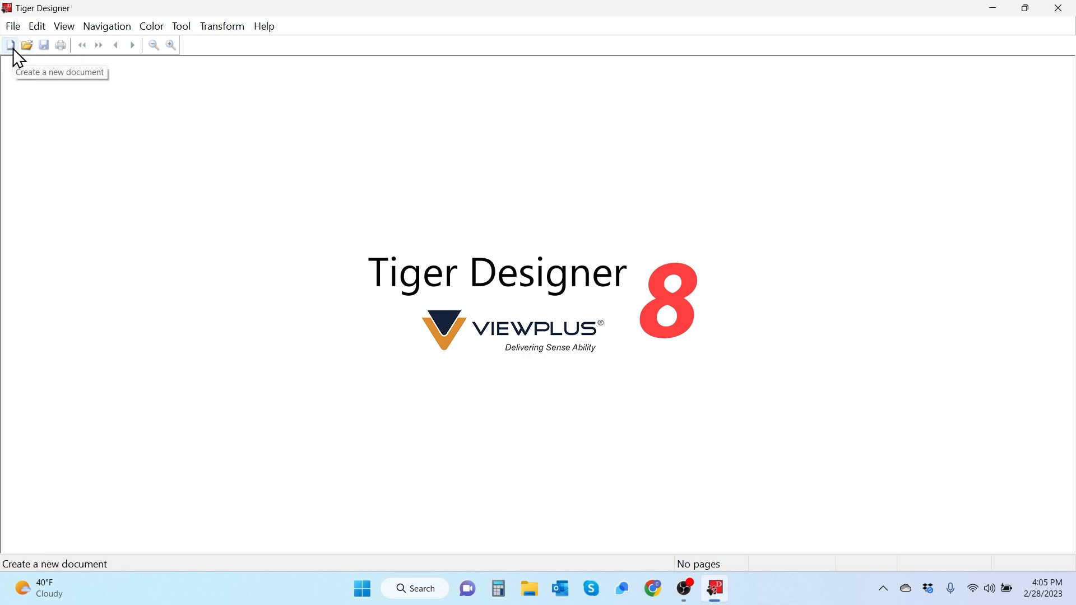
{"action": "mouse_move", "coordinate": [27, 45]}
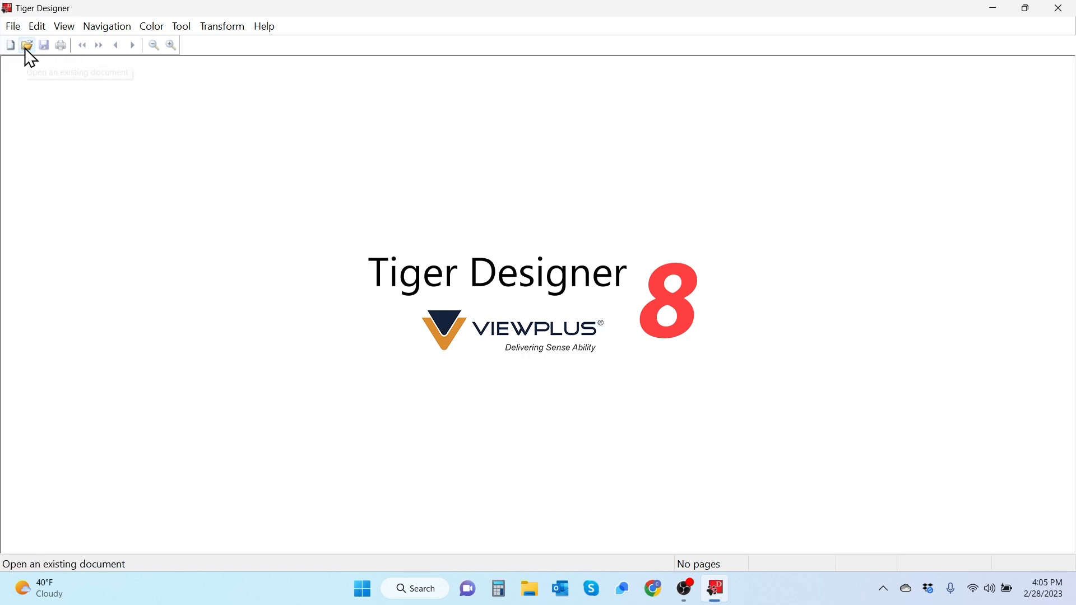
{"action": "mouse_move", "coordinate": [27, 45]}
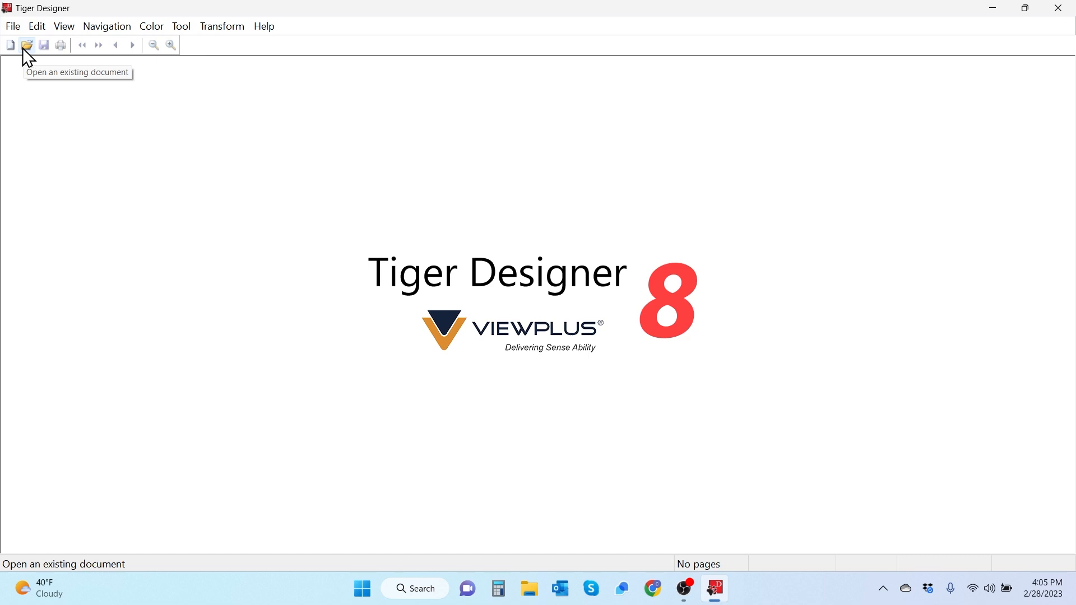
{"action": "mouse_move", "coordinate": [64, 25]}
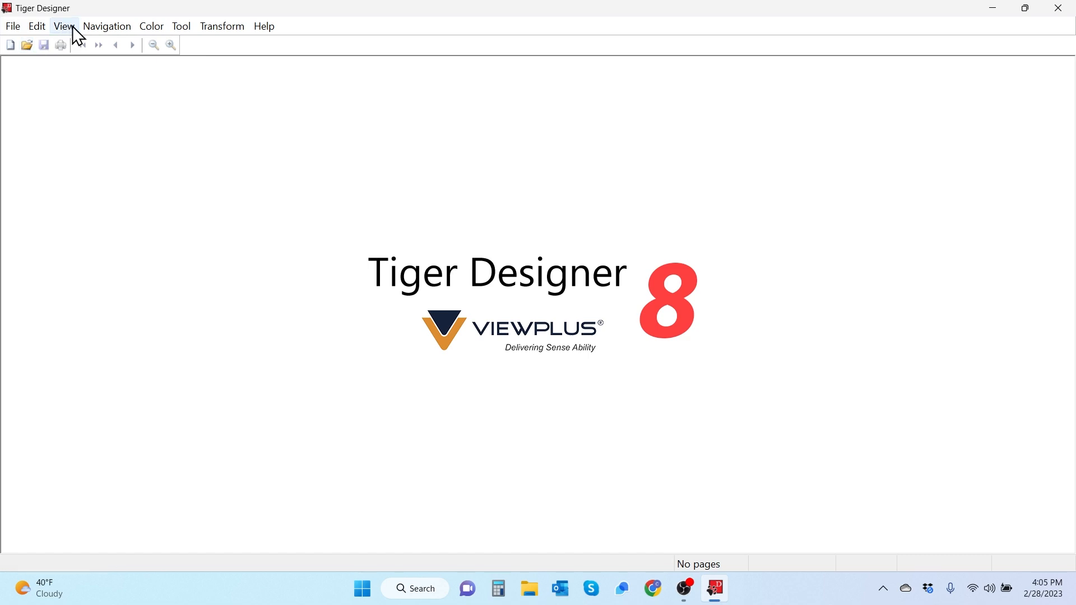
{"action": "left_click", "coordinate": [106, 26]}
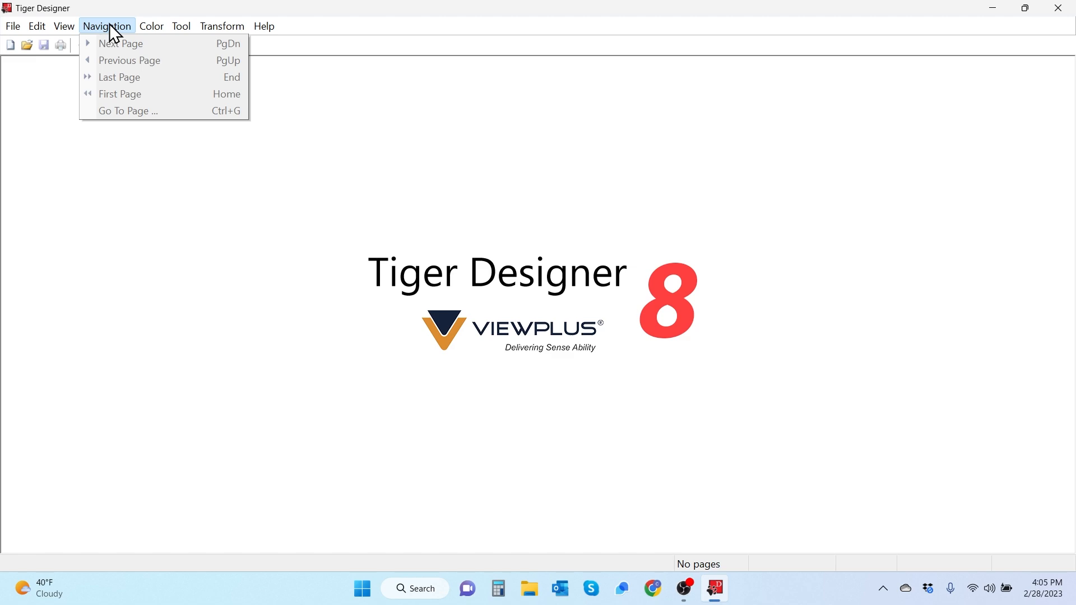
{"action": "left_click", "coordinate": [220, 25]}
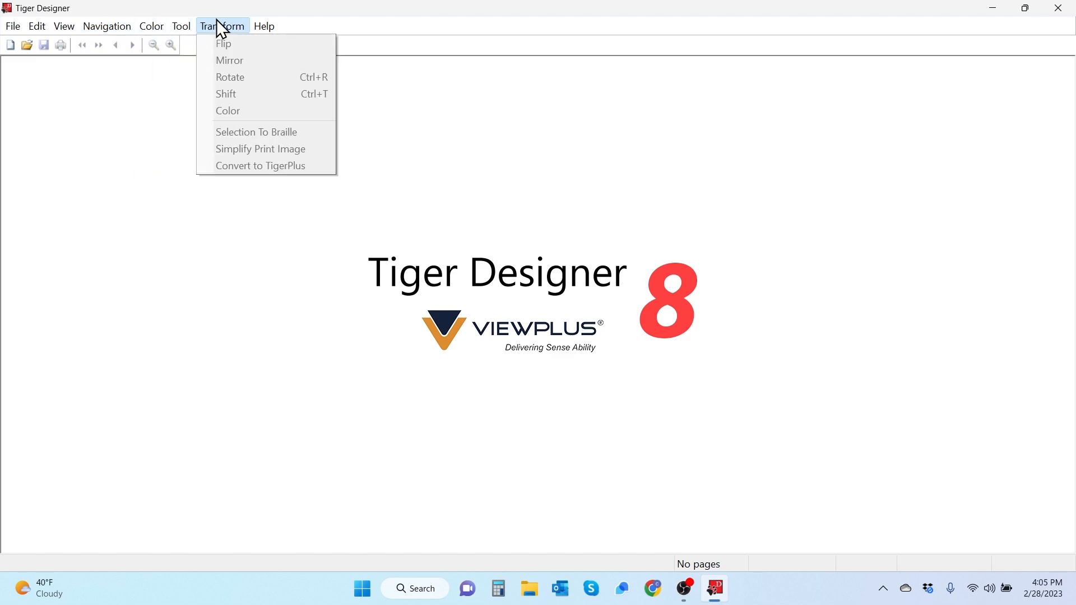
{"action": "left_click", "coordinate": [263, 26]}
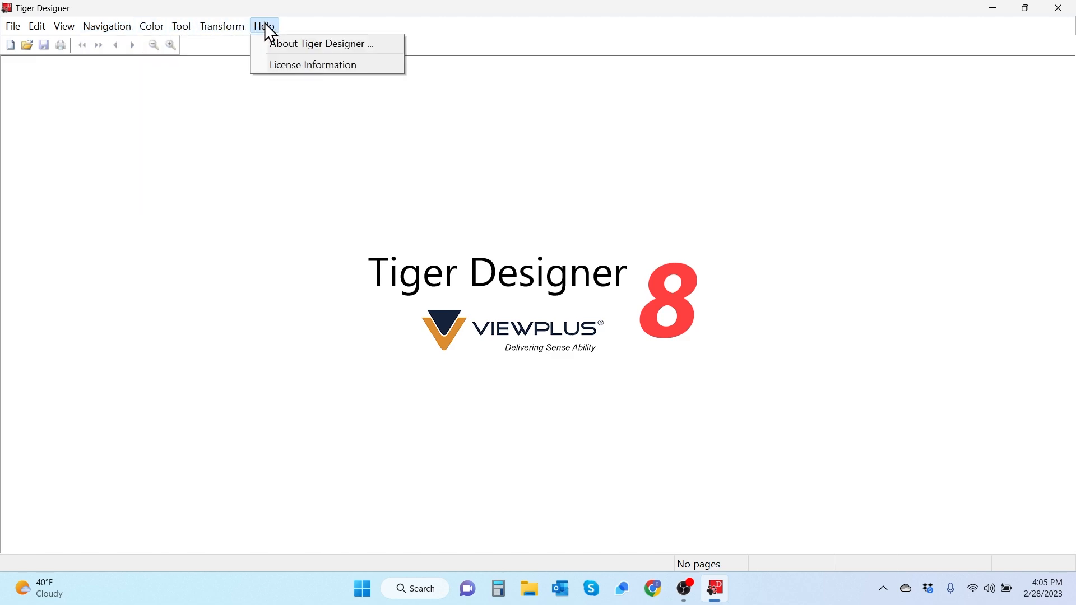
{"action": "left_click", "coordinate": [107, 26]}
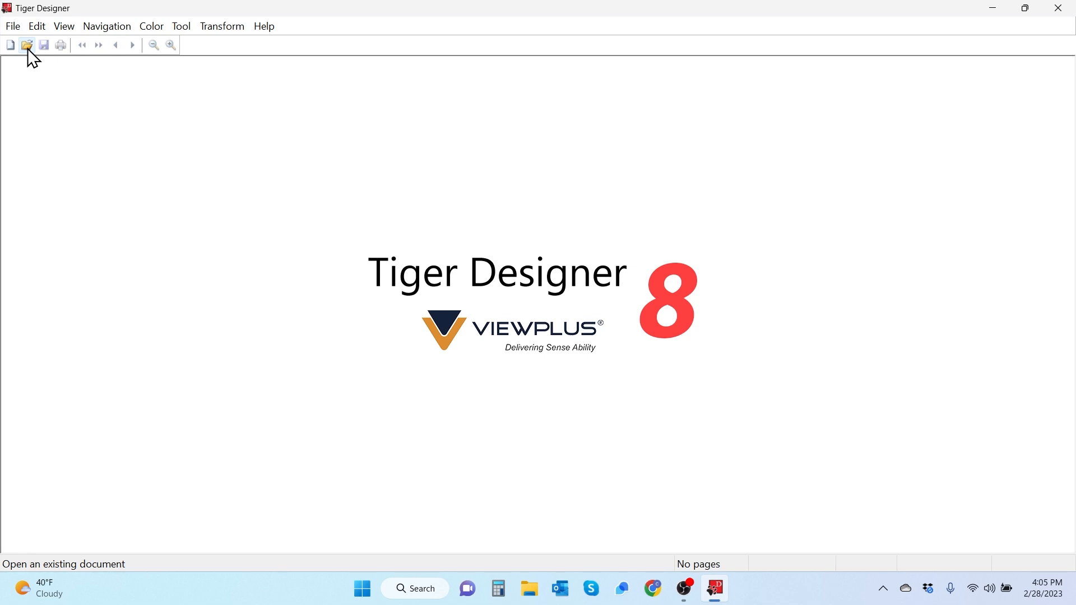
{"action": "mouse_move", "coordinate": [26, 45]}
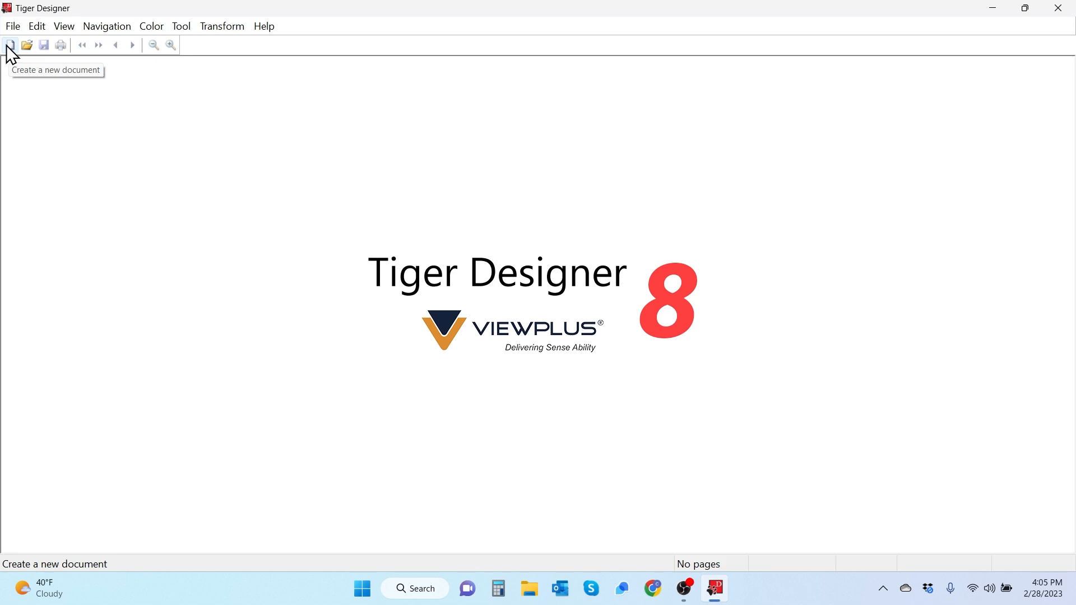
Start a new document keeping Braille Paper 11.5 x 11 in, Irie AT BrailleTrac/BrailleSheet and emboss-only
{"action": "left_click", "coordinate": [10, 45]}
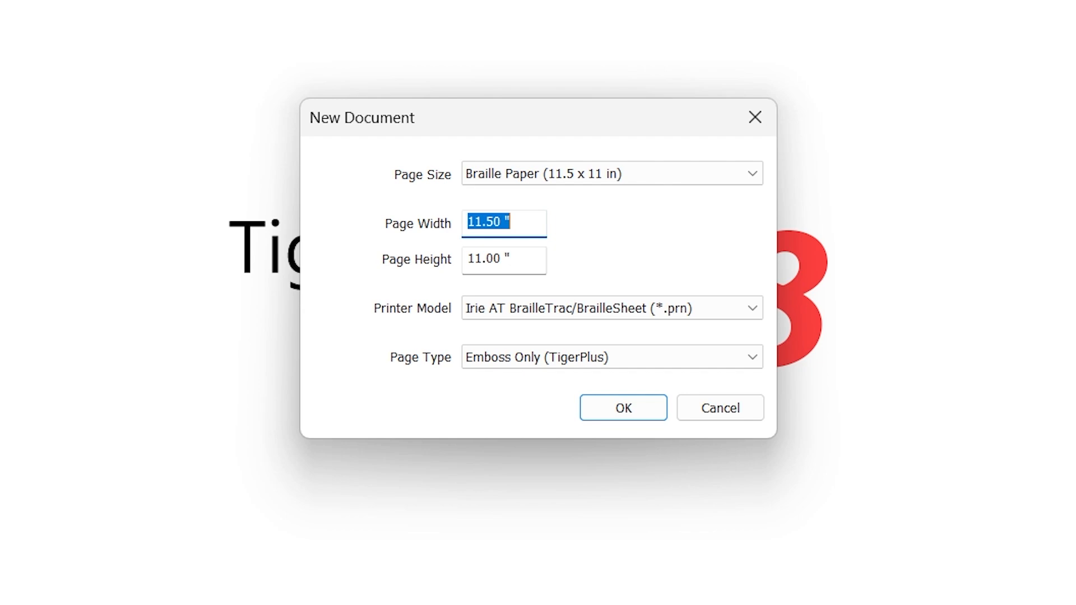
{"action": "mouse_move", "coordinate": [641, 164]}
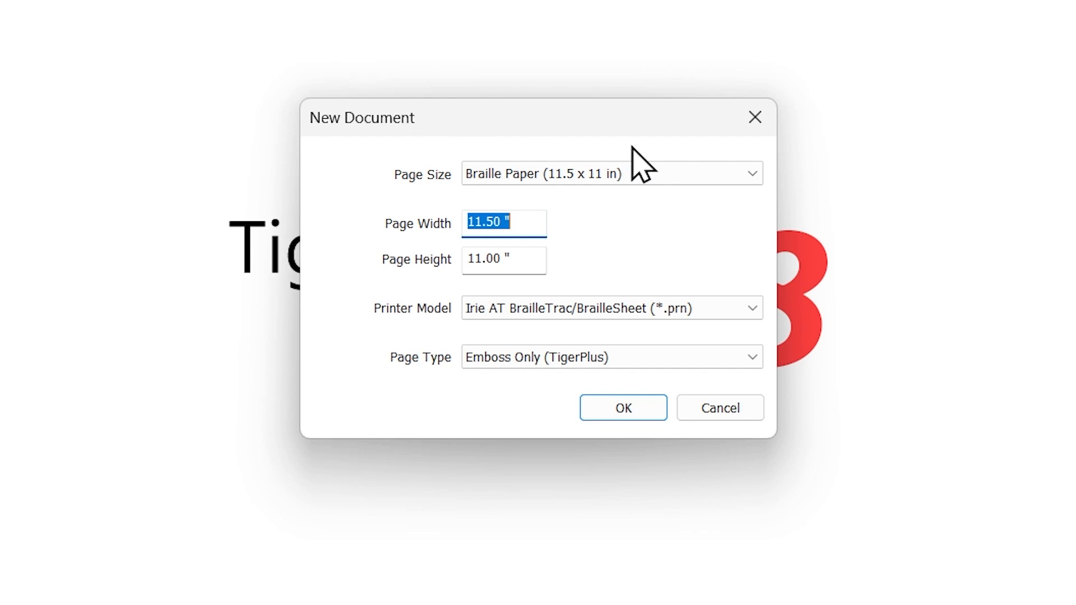
{"action": "mouse_move", "coordinate": [664, 137]}
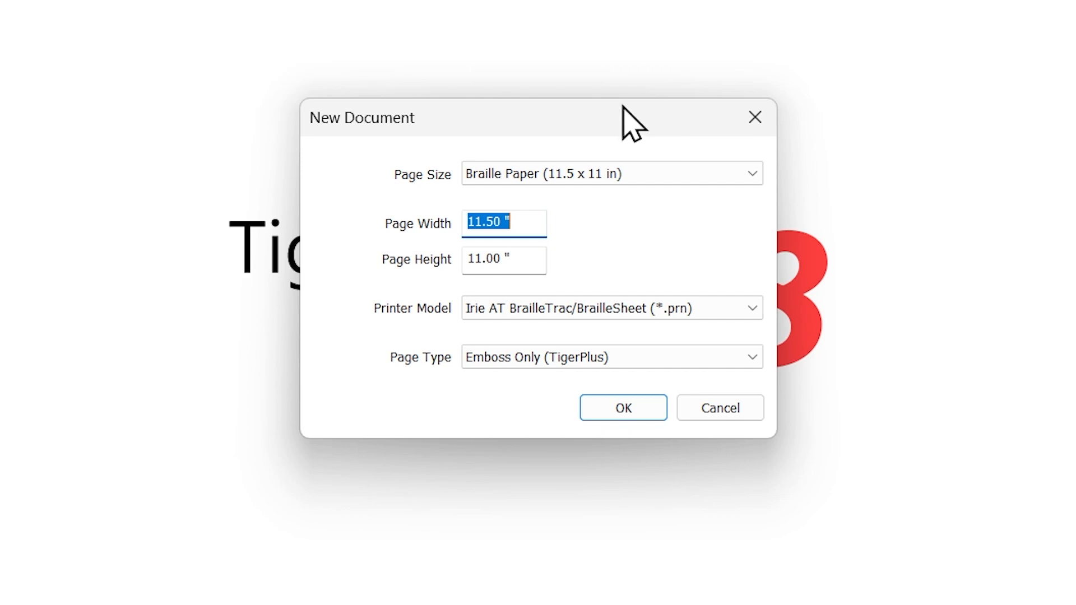
{"action": "mouse_move", "coordinate": [657, 120]}
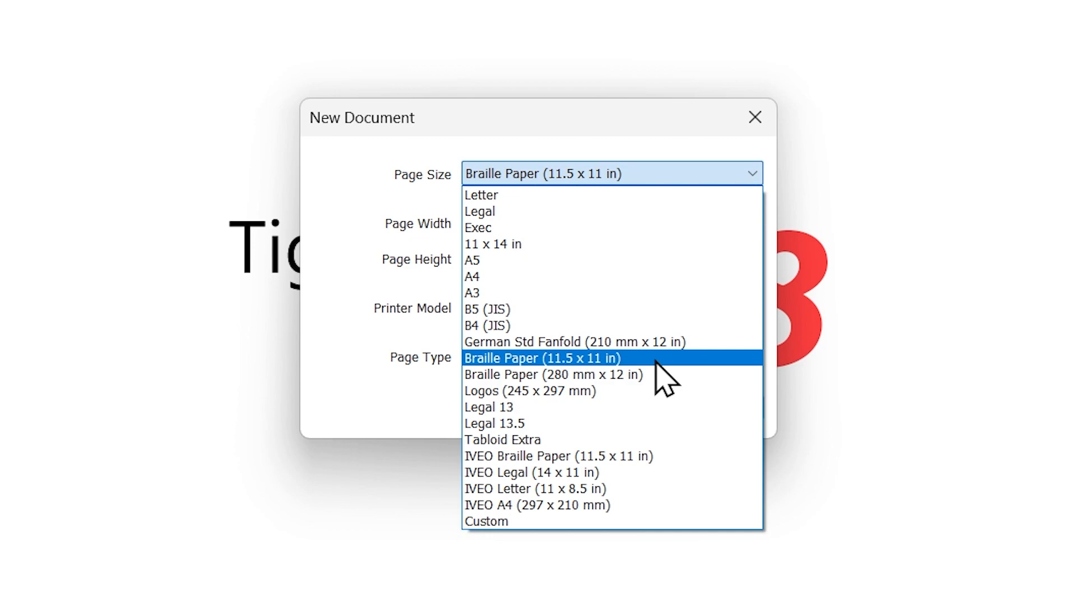
{"action": "left_click", "coordinate": [541, 357]}
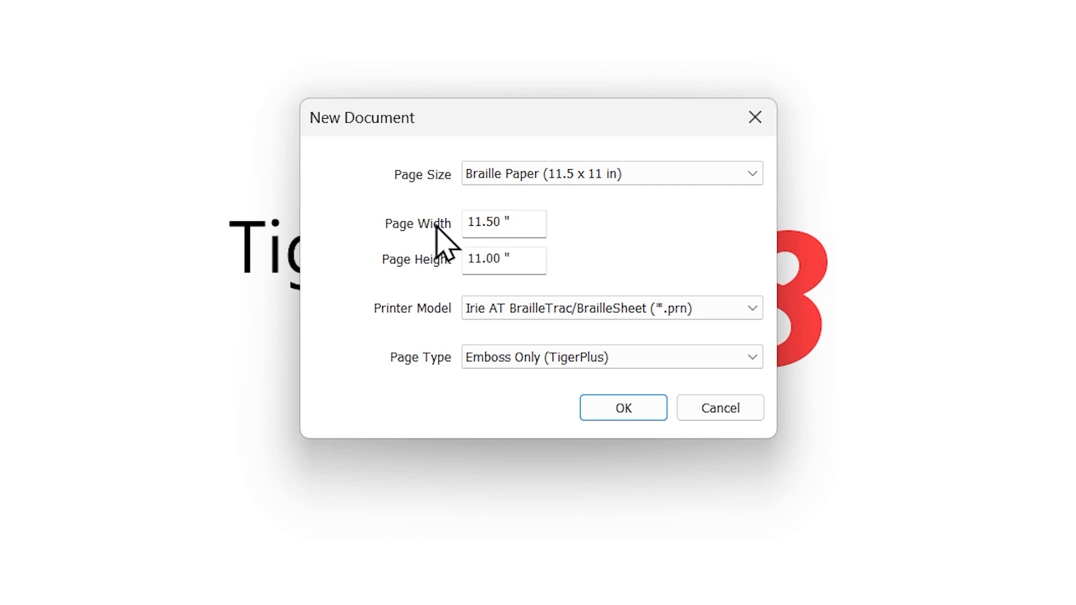
{"action": "mouse_move", "coordinate": [607, 258]}
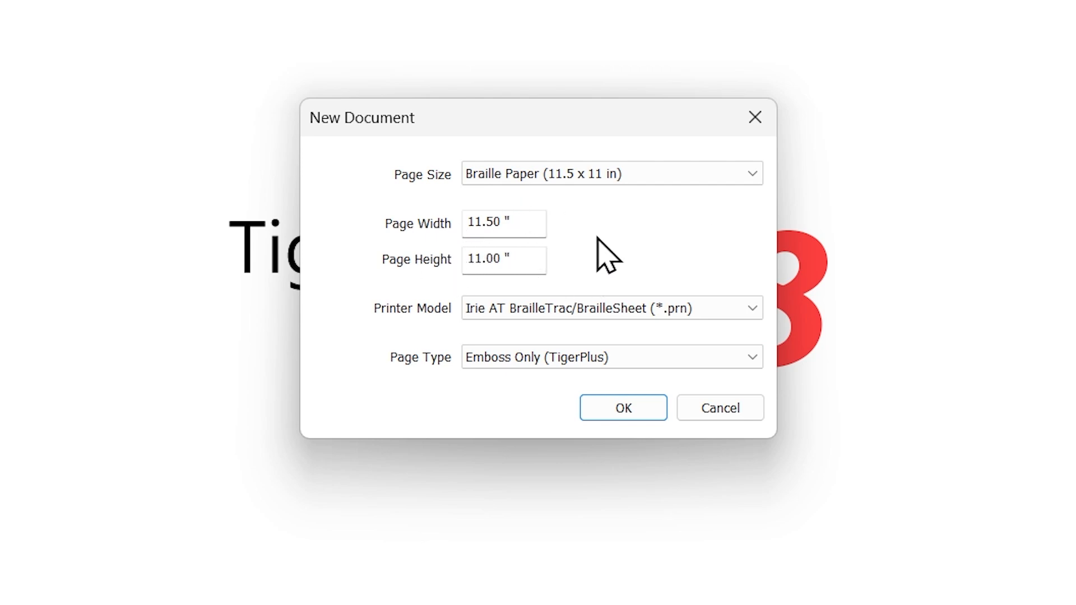
{"action": "mouse_move", "coordinate": [658, 253]}
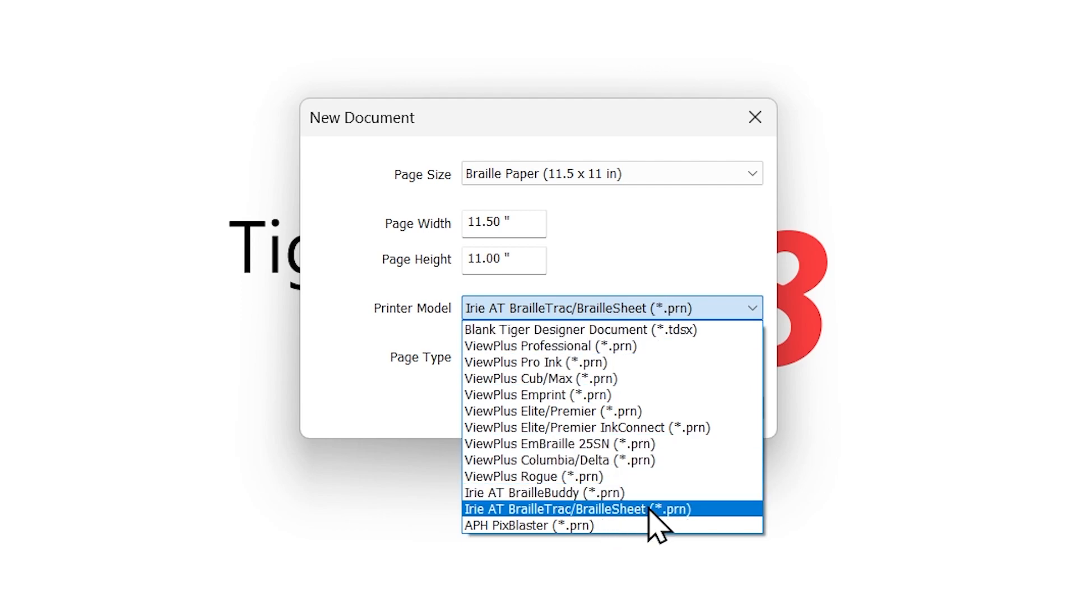
{"action": "left_click", "coordinate": [577, 509]}
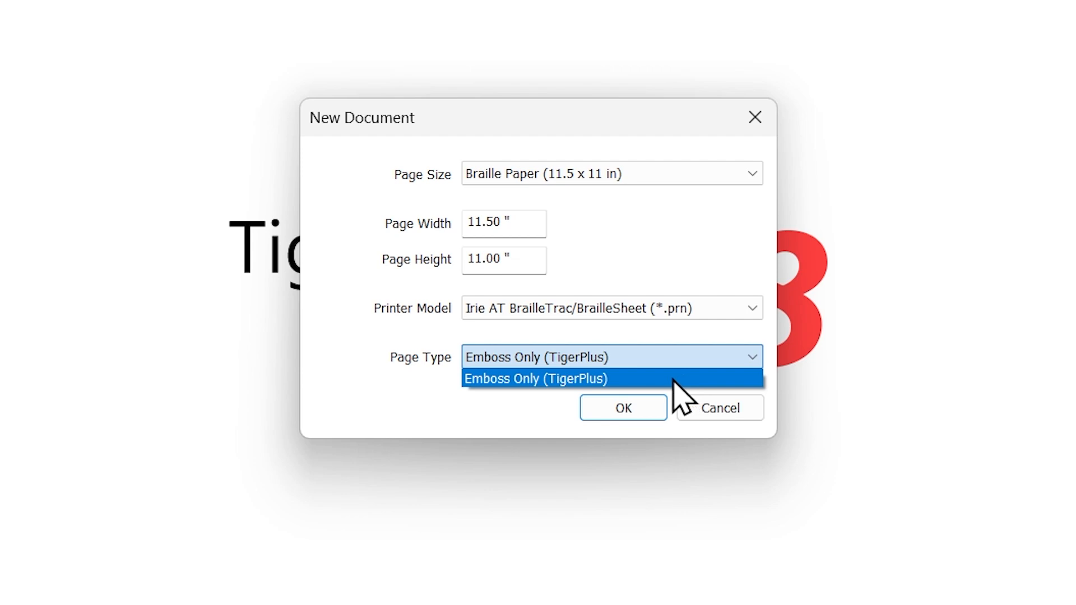
{"action": "left_click", "coordinate": [535, 378]}
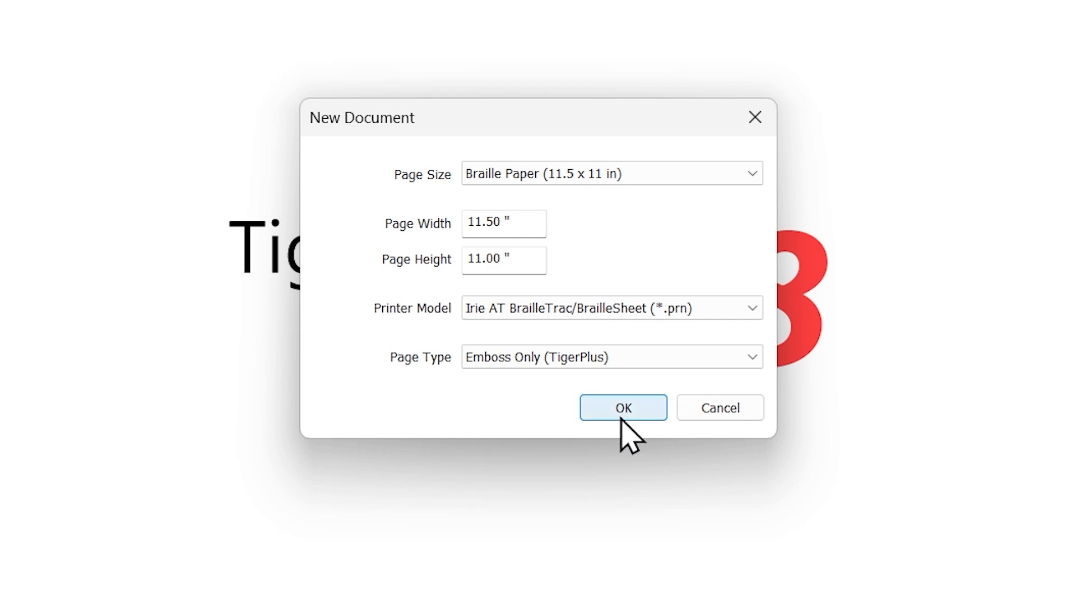
Confirm the new-document settings, opening a blank 11.5 x 11 in page, and review its toolbar
{"action": "left_click", "coordinate": [622, 407]}
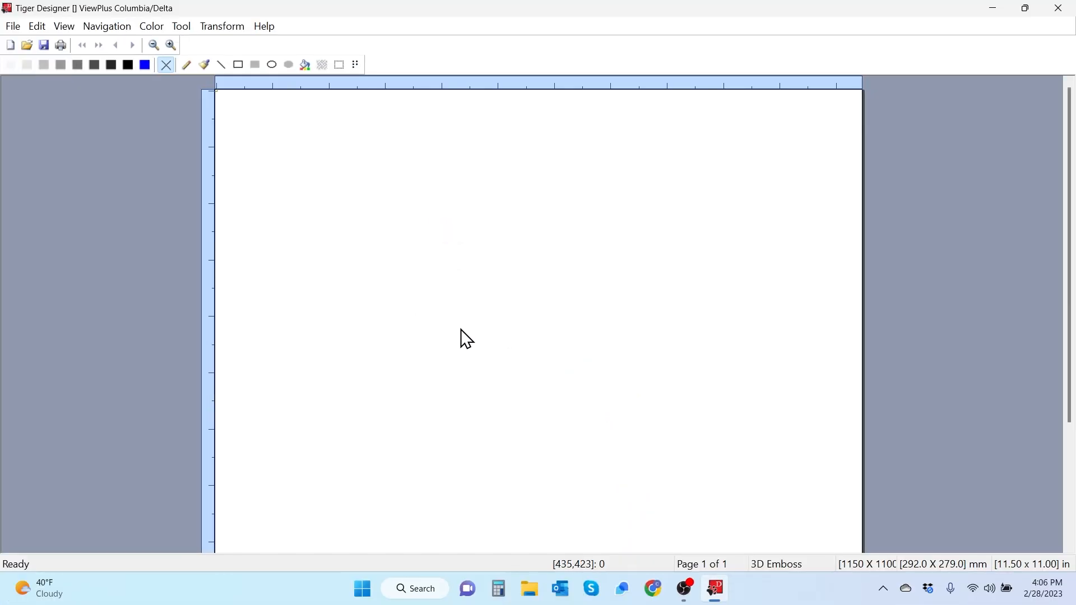
{"action": "left_click", "coordinate": [304, 65]}
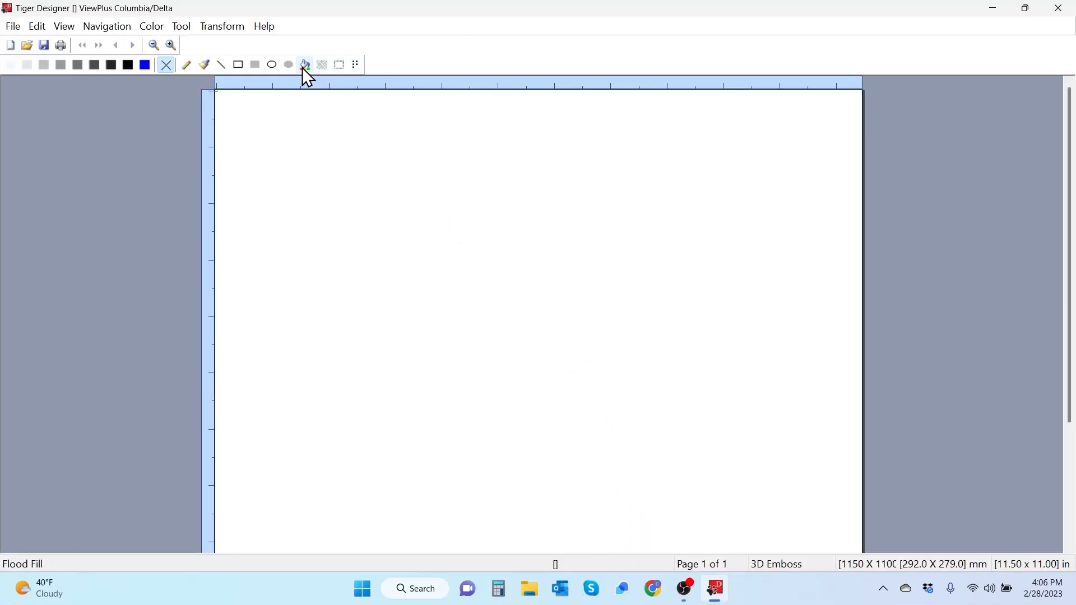
{"action": "left_click", "coordinate": [221, 64]}
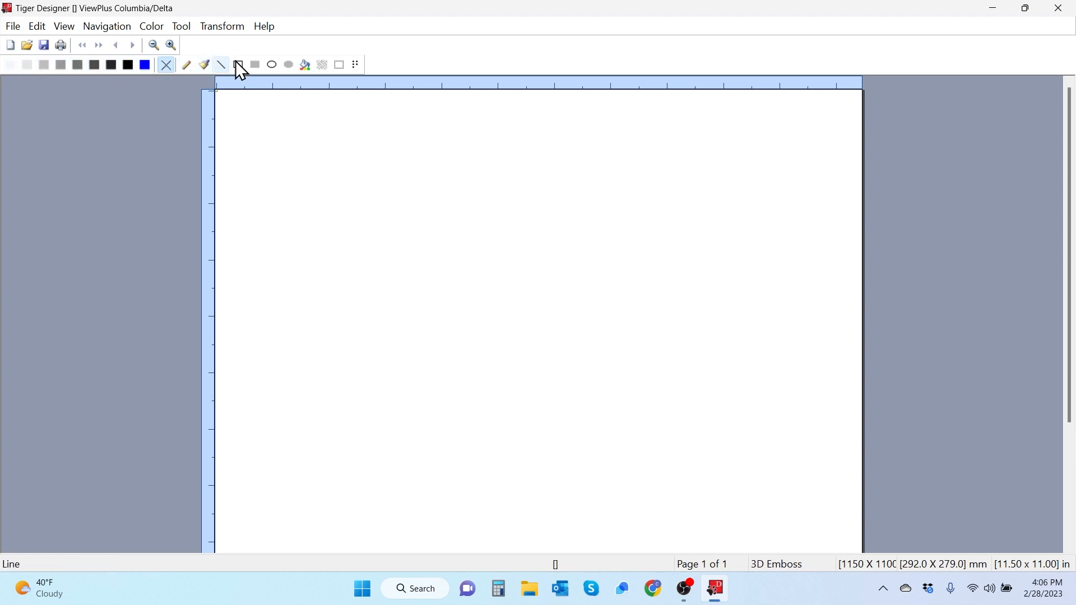
{"action": "left_click", "coordinate": [94, 65]}
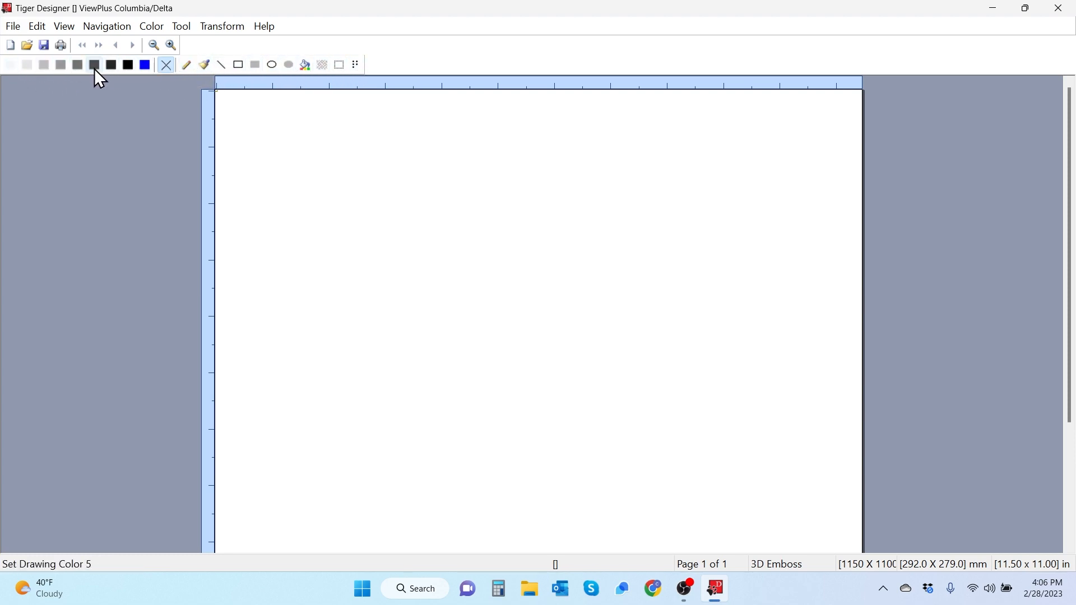
{"action": "mouse_move", "coordinate": [106, 25]}
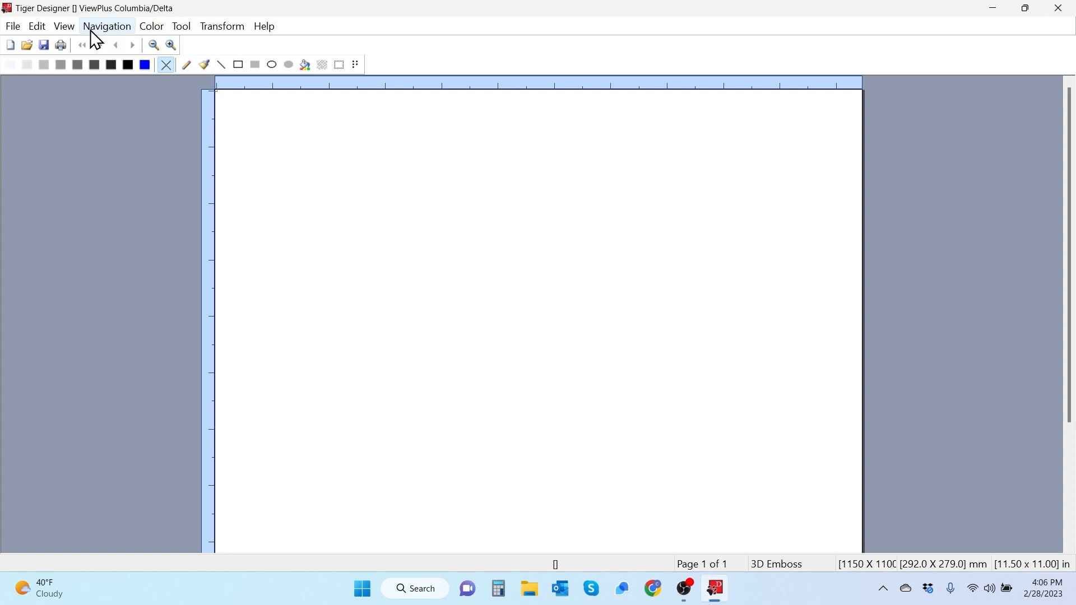
Review the Color, Transform and Tools menus, then choose a dark grey as the drawing colour
{"action": "left_click", "coordinate": [150, 26]}
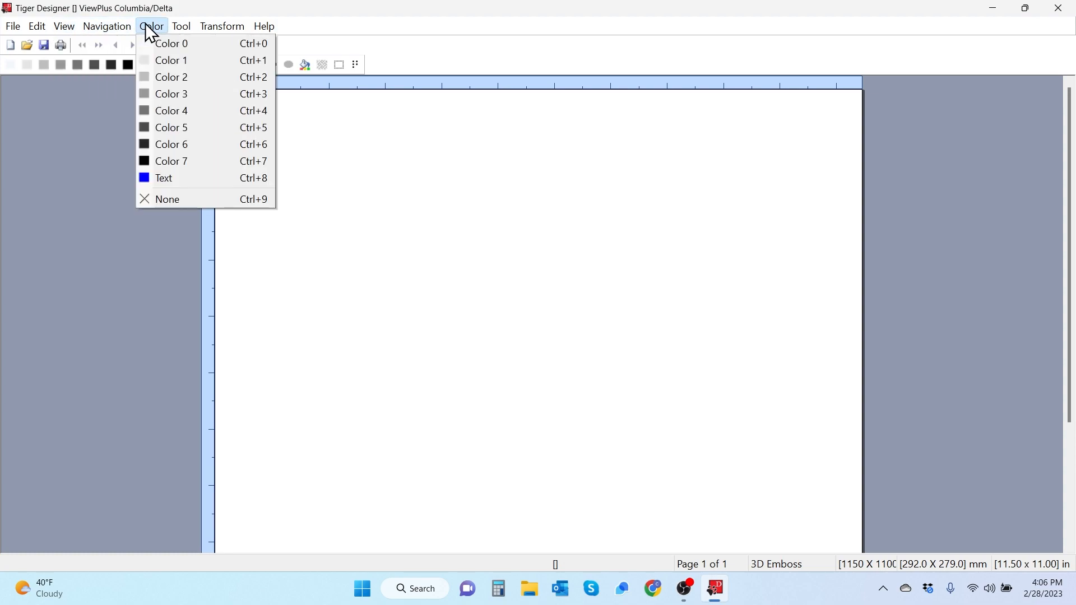
{"action": "left_click", "coordinate": [220, 26]}
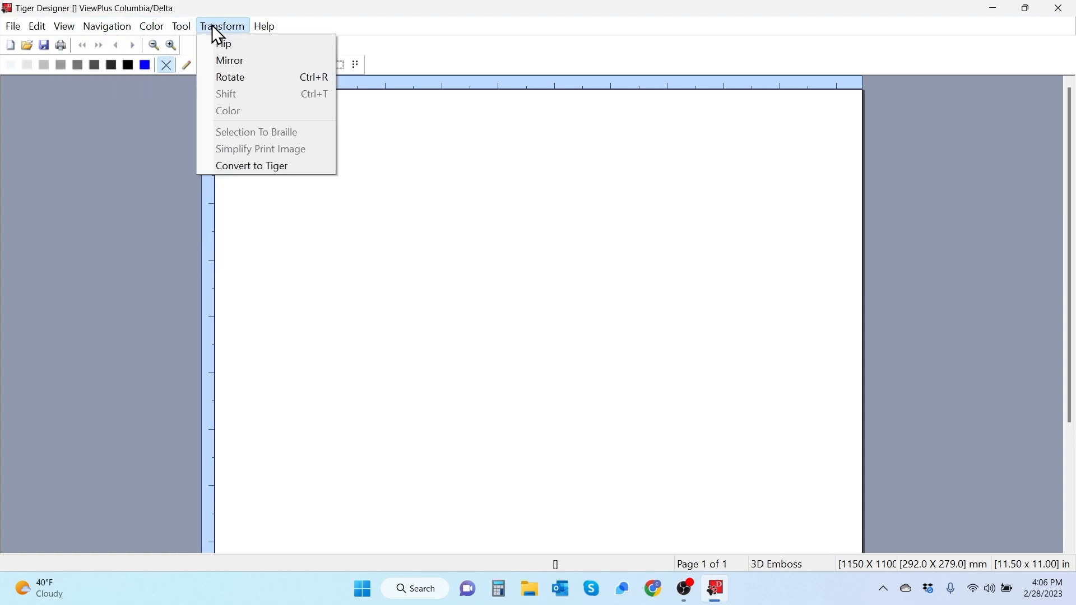
{"action": "left_click", "coordinate": [180, 25]}
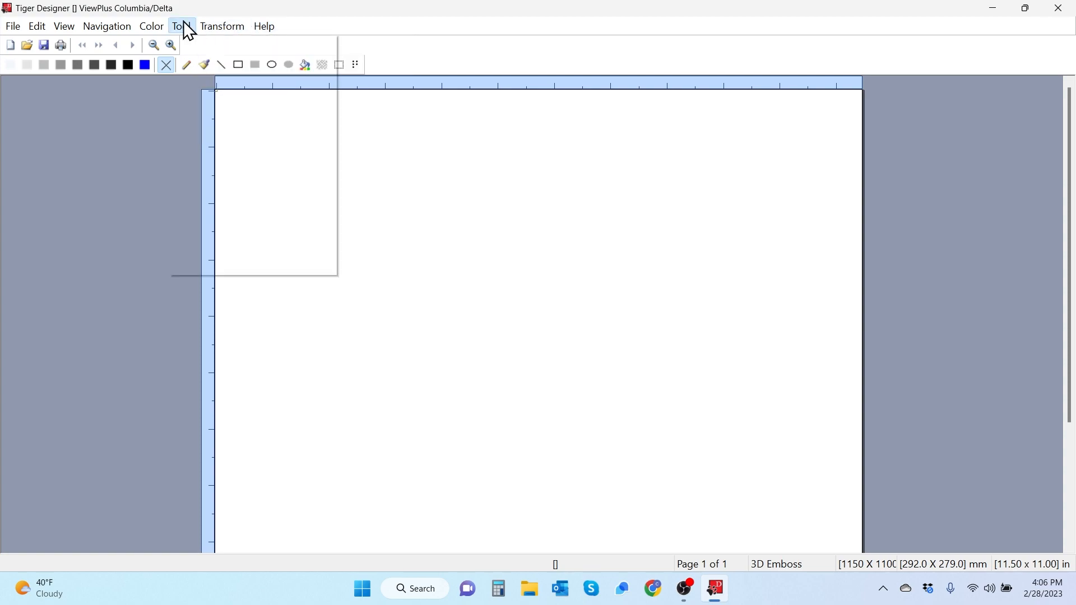
{"action": "left_click", "coordinate": [151, 25]}
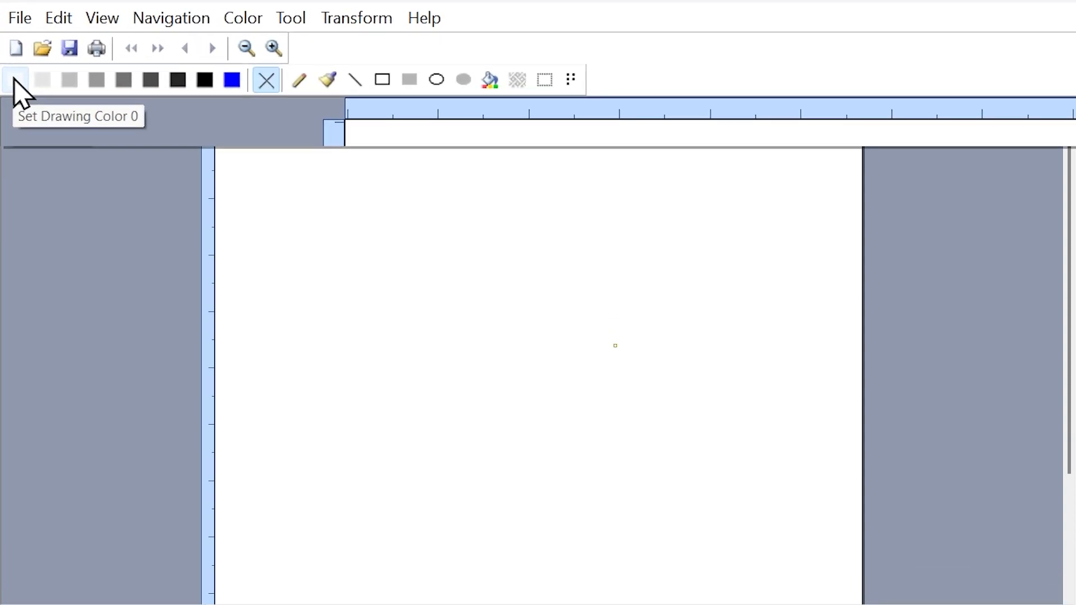
{"action": "mouse_move", "coordinate": [43, 79]}
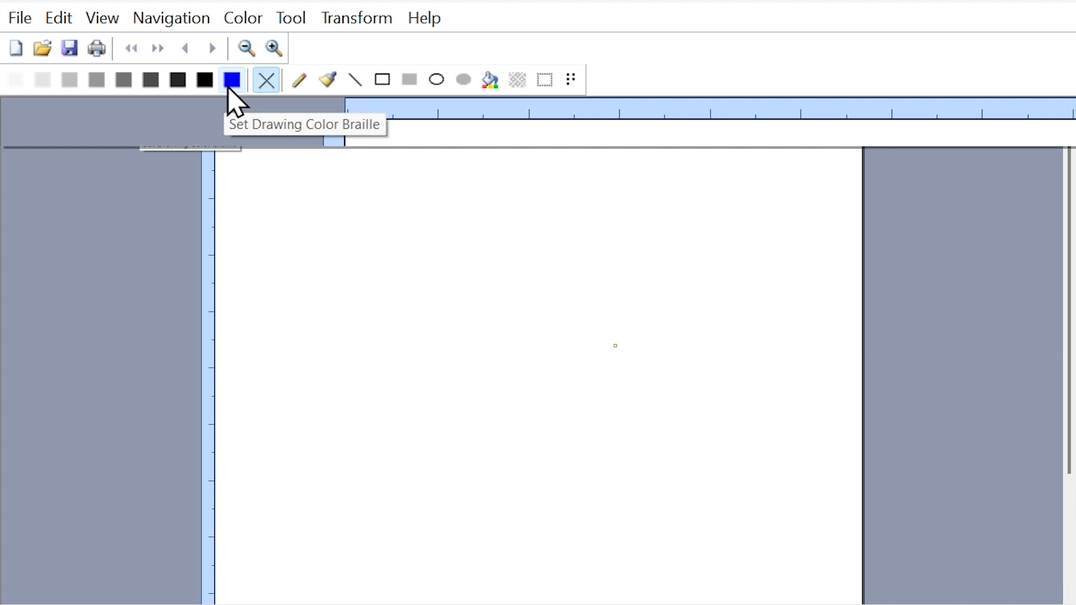
{"action": "left_click", "coordinate": [204, 80]}
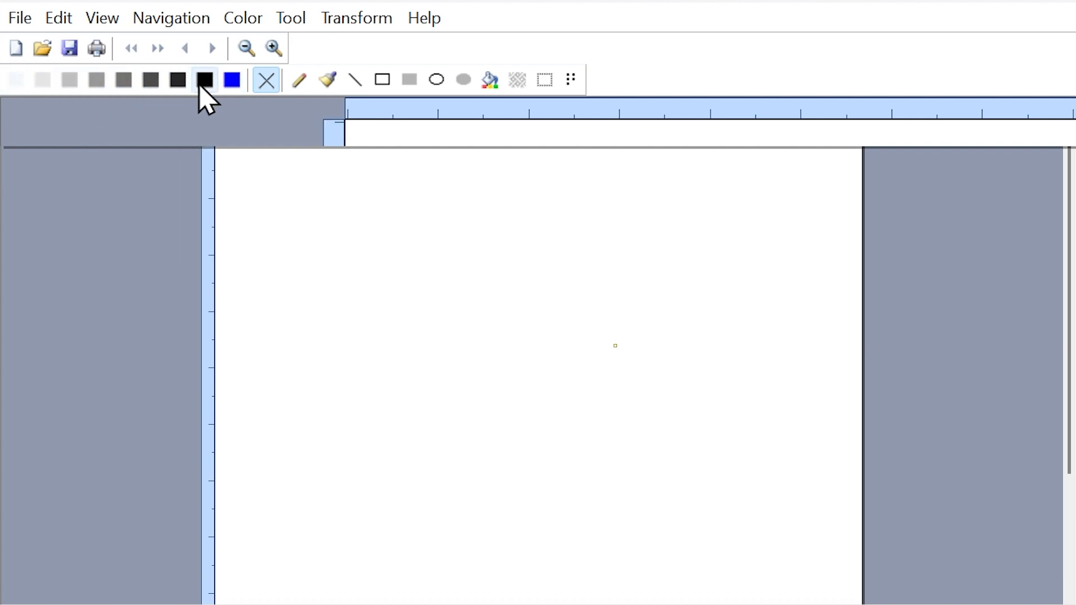
{"action": "mouse_move", "coordinate": [69, 80]}
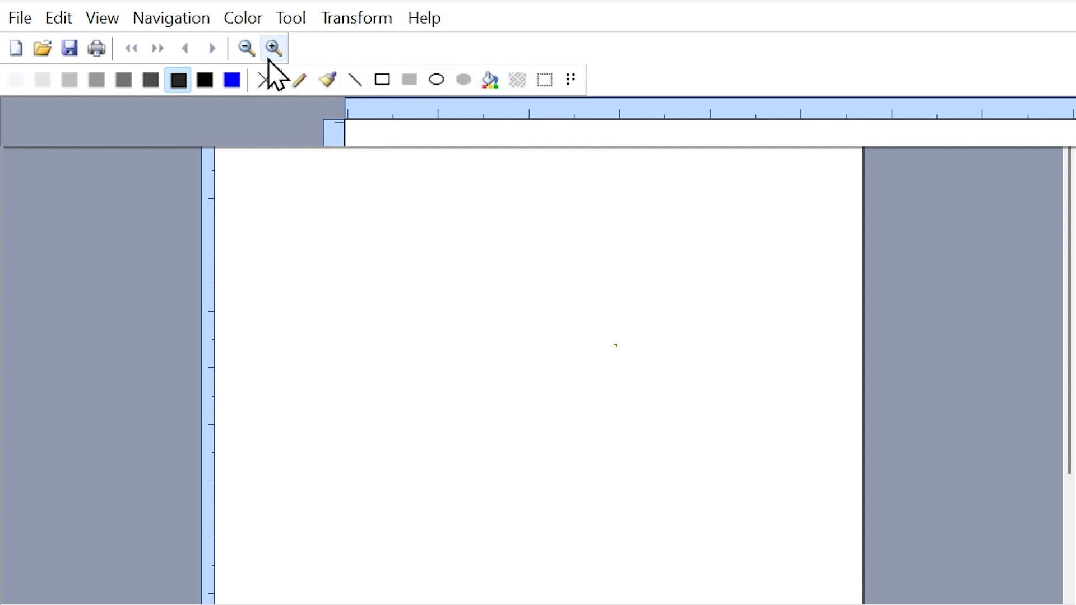
{"action": "mouse_move", "coordinate": [299, 79]}
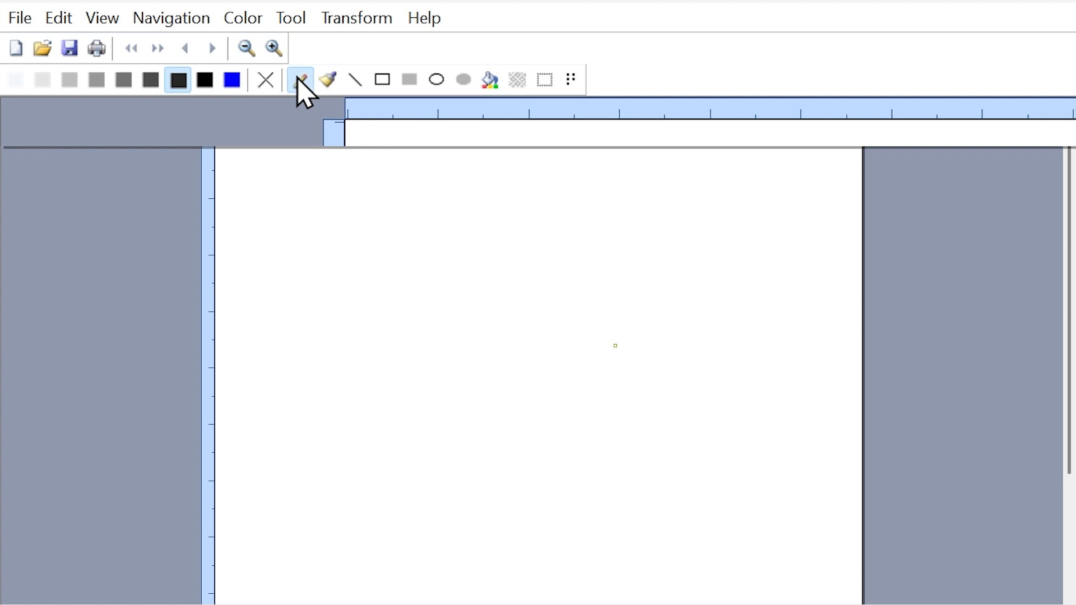
{"action": "mouse_move", "coordinate": [301, 79]}
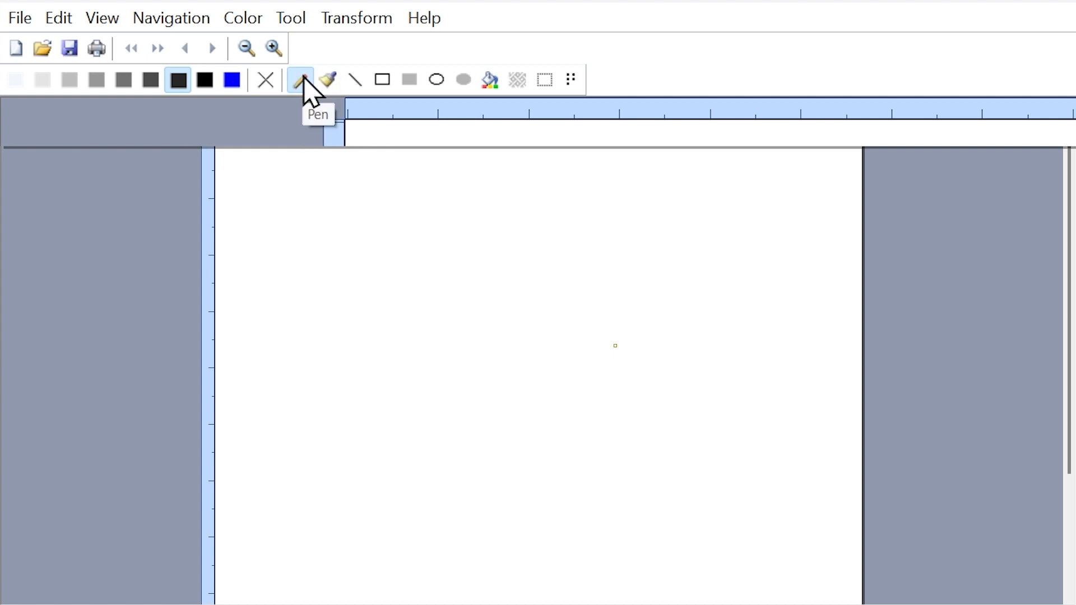
{"action": "mouse_move", "coordinate": [445, 314]}
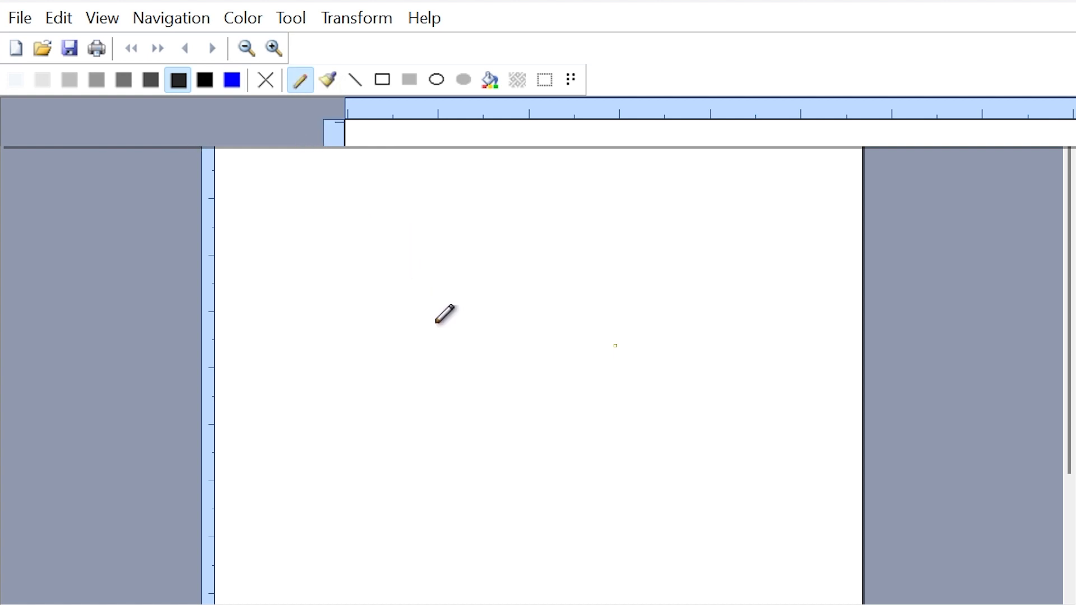
{"action": "mouse_move", "coordinate": [400, 248]}
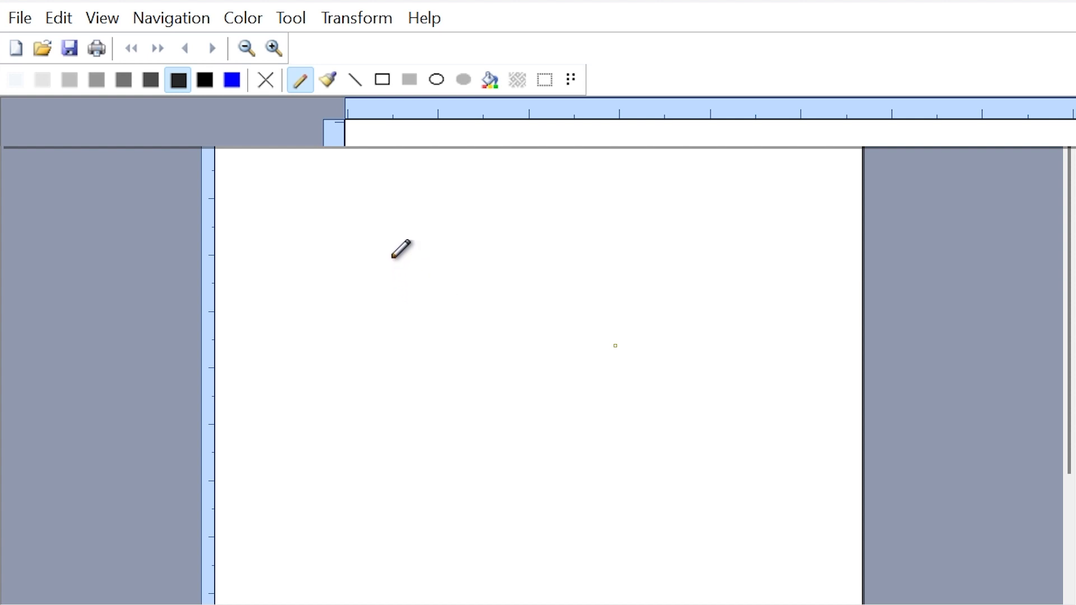
Draw a dark looping freehand scribble near the page centre with the Pen tool
{"action": "left_click_drag", "start_coordinate": [395, 259], "coordinate": [511, 268]}
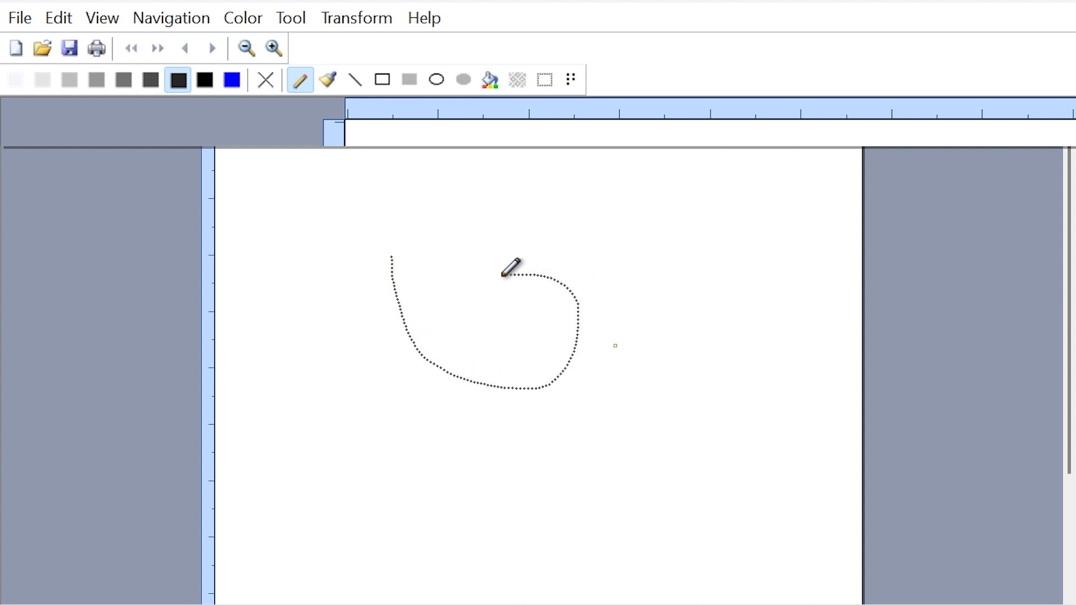
{"action": "left_click_drag", "start_coordinate": [511, 268], "coordinate": [430, 307]}
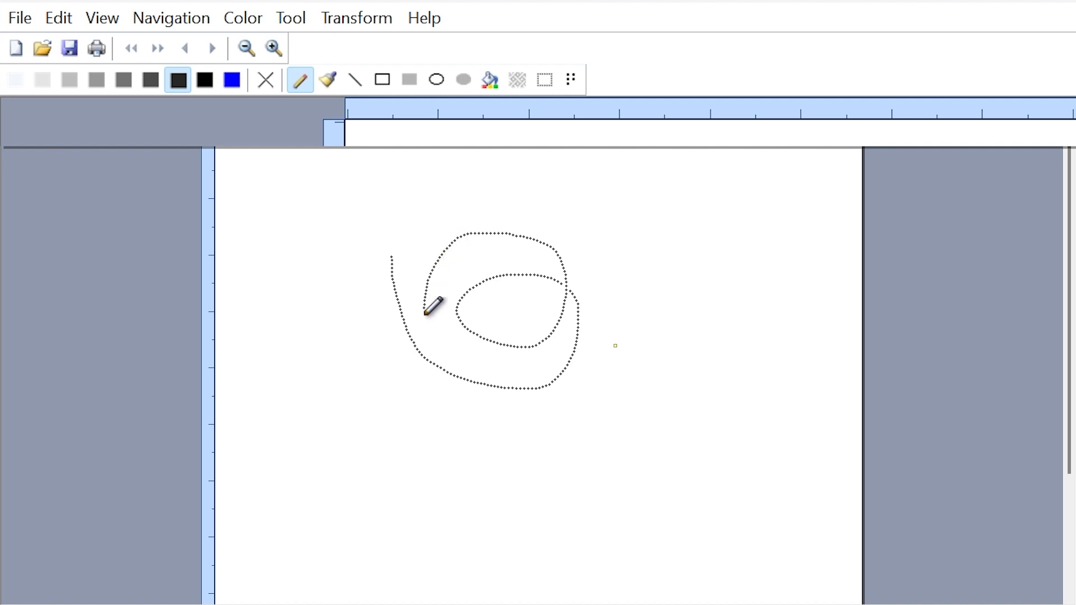
{"action": "left_click_drag", "start_coordinate": [429, 309], "coordinate": [604, 401]}
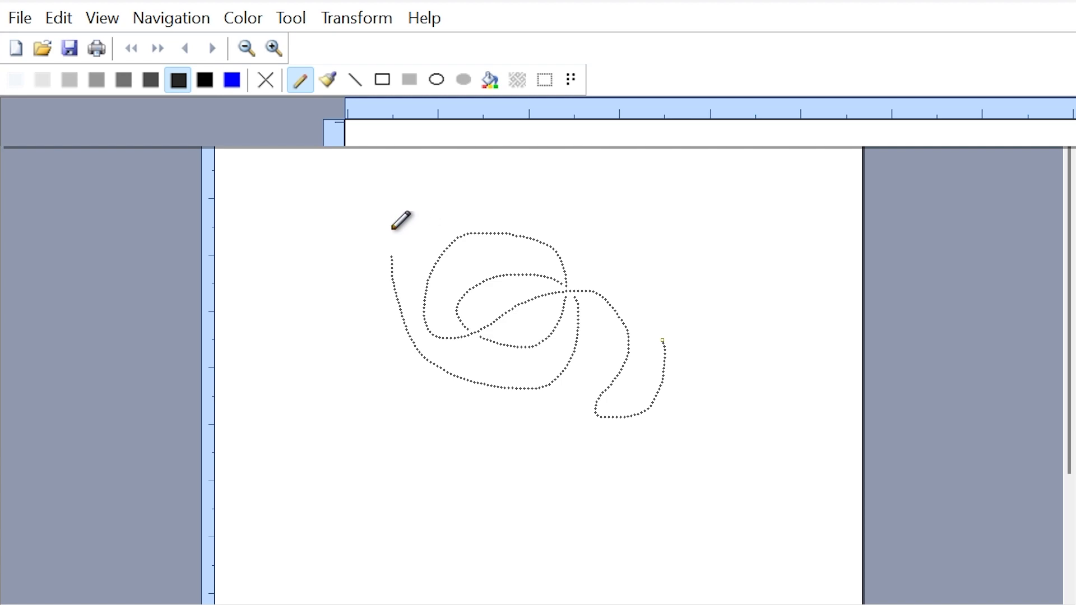
{"action": "mouse_move", "coordinate": [95, 80]}
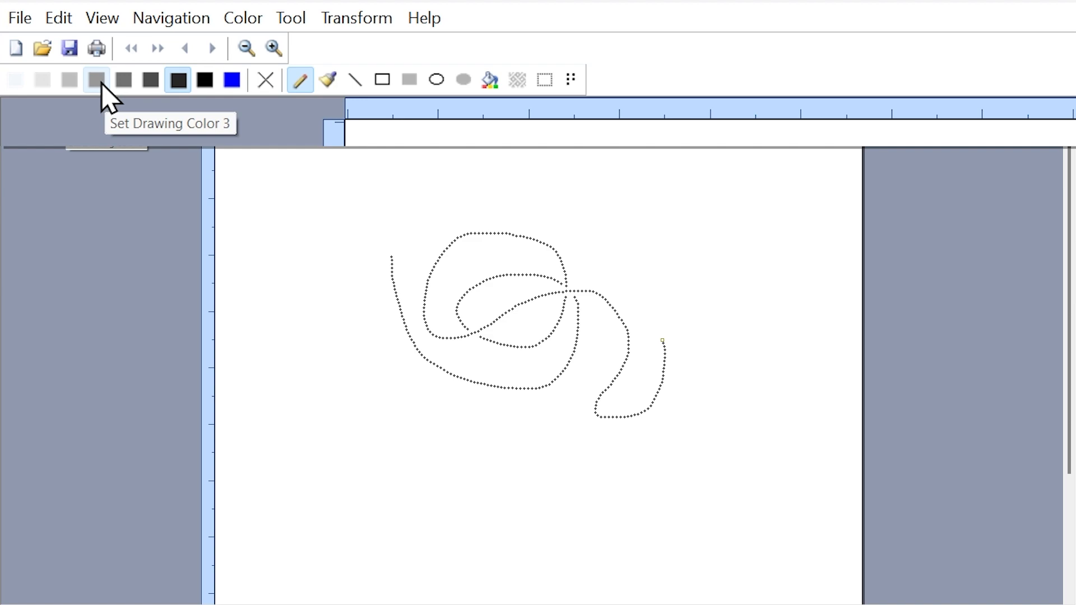
Switch to a lighter grey and draw a curve to the lower left of the scribble
{"action": "left_click", "coordinate": [96, 80]}
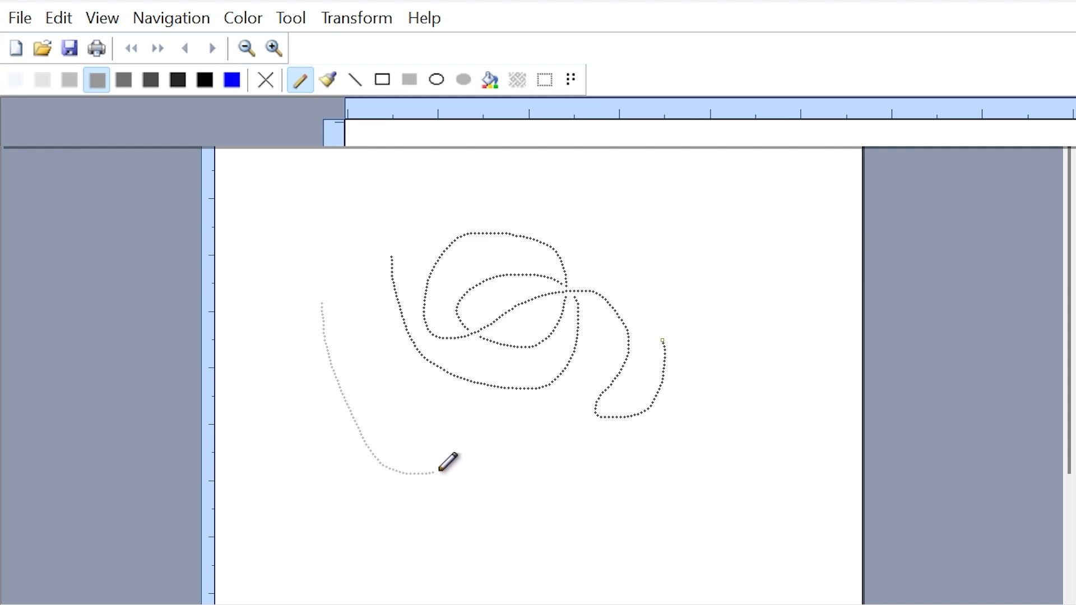
{"action": "left_click_drag", "start_coordinate": [442, 463], "coordinate": [367, 374]}
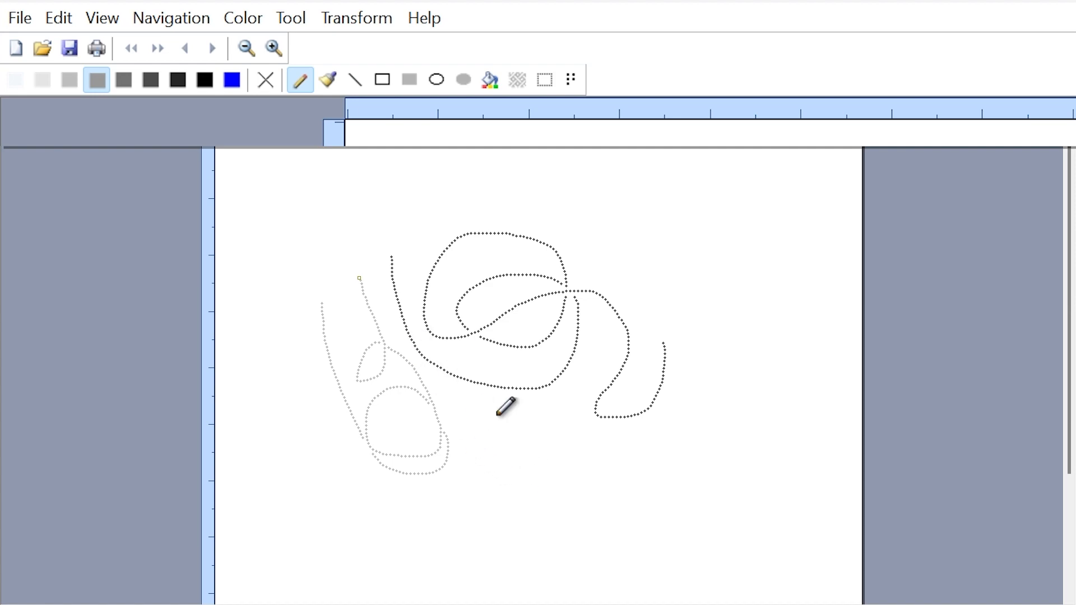
{"action": "mouse_move", "coordinate": [388, 305]}
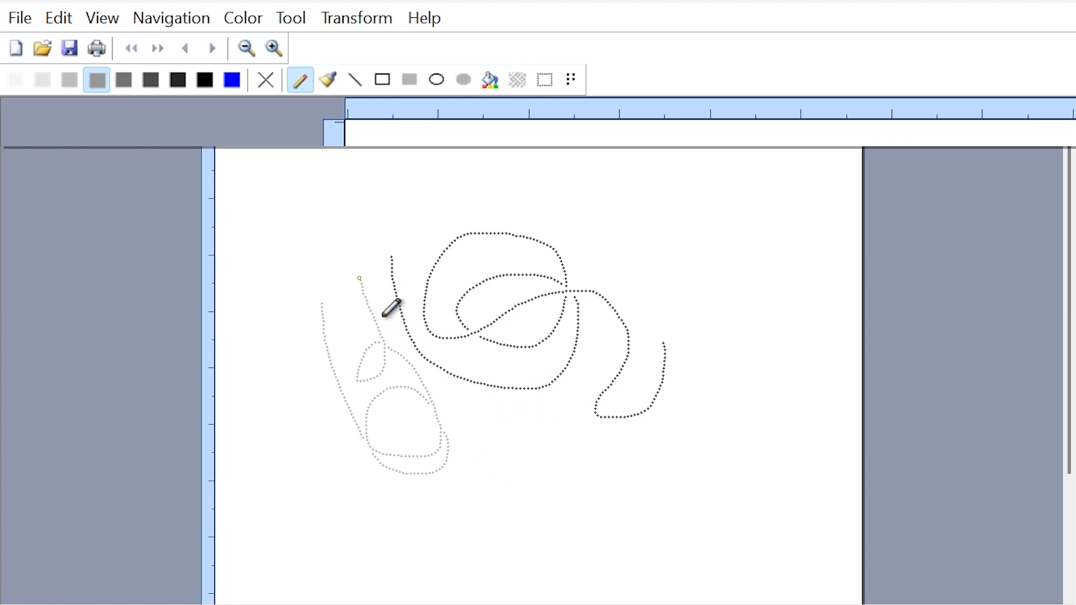
{"action": "mouse_move", "coordinate": [203, 79]}
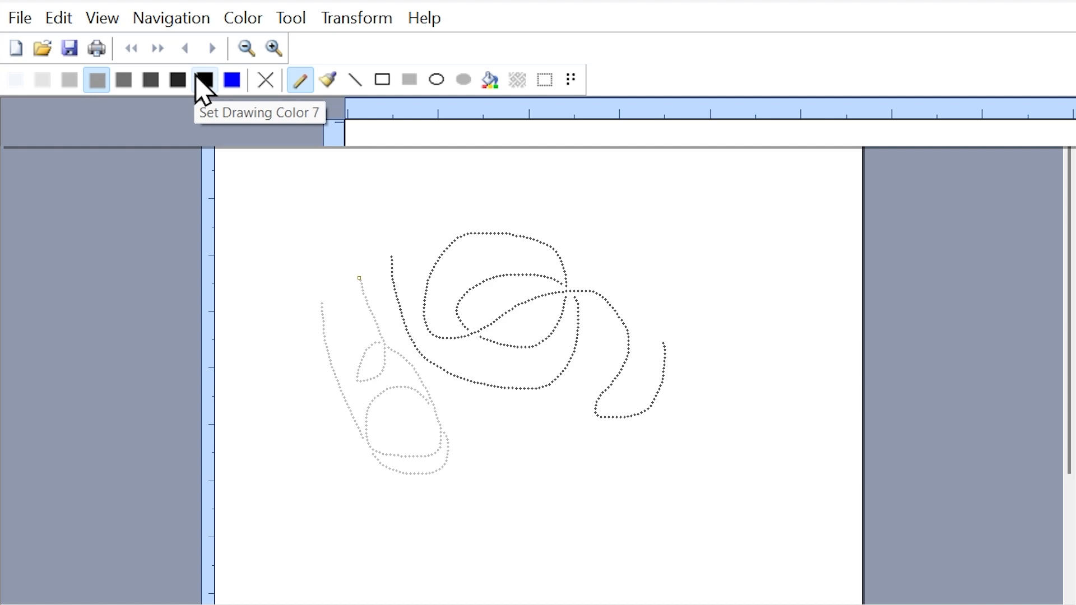
{"action": "mouse_move", "coordinate": [219, 97]}
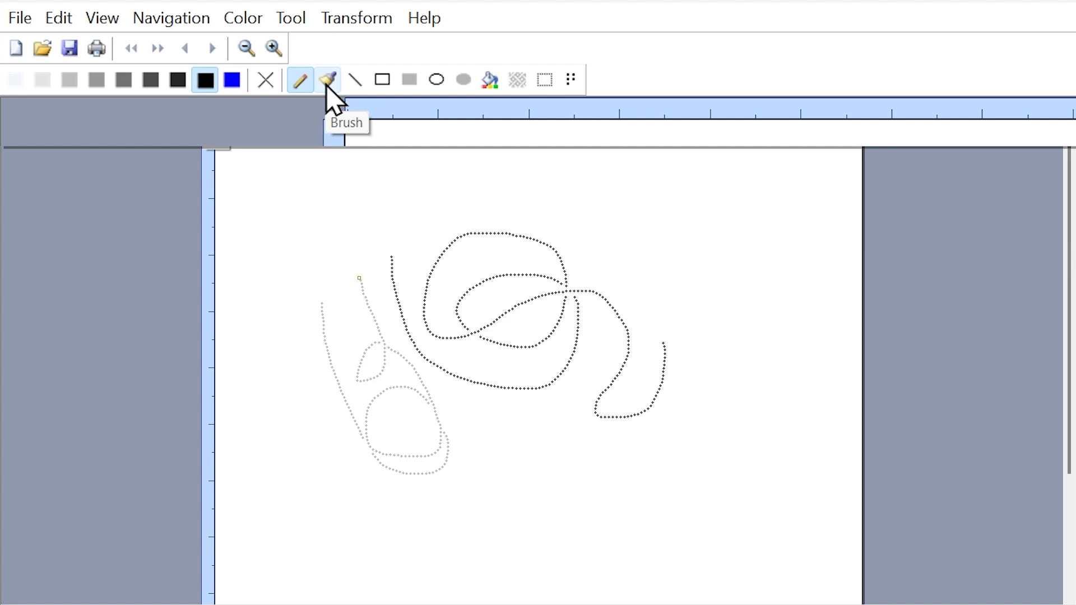
{"action": "left_click", "coordinate": [327, 80]}
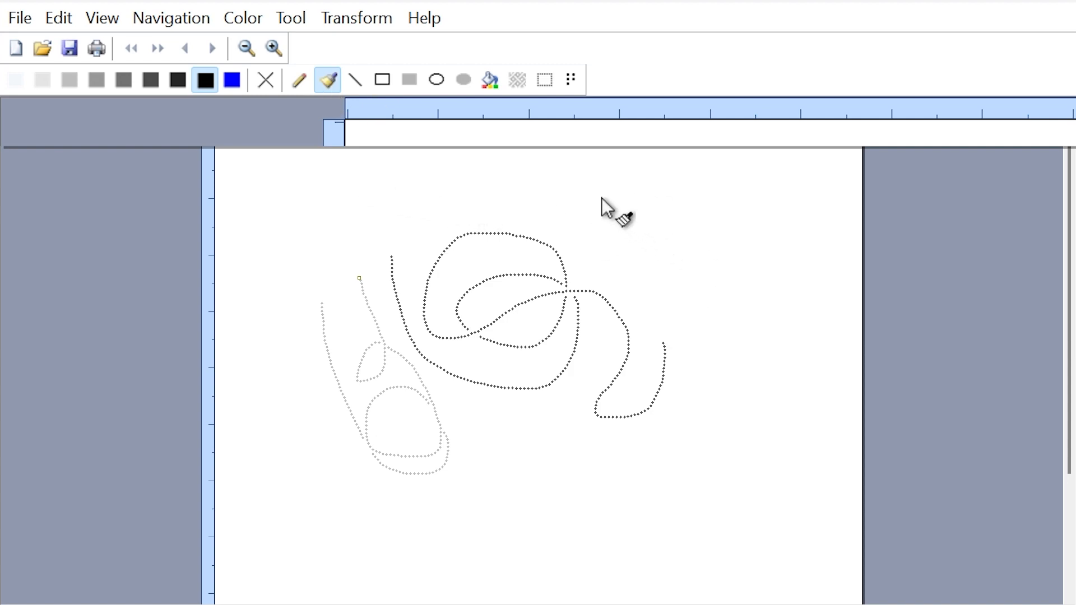
{"action": "left_click_drag", "start_coordinate": [604, 202], "coordinate": [717, 319]}
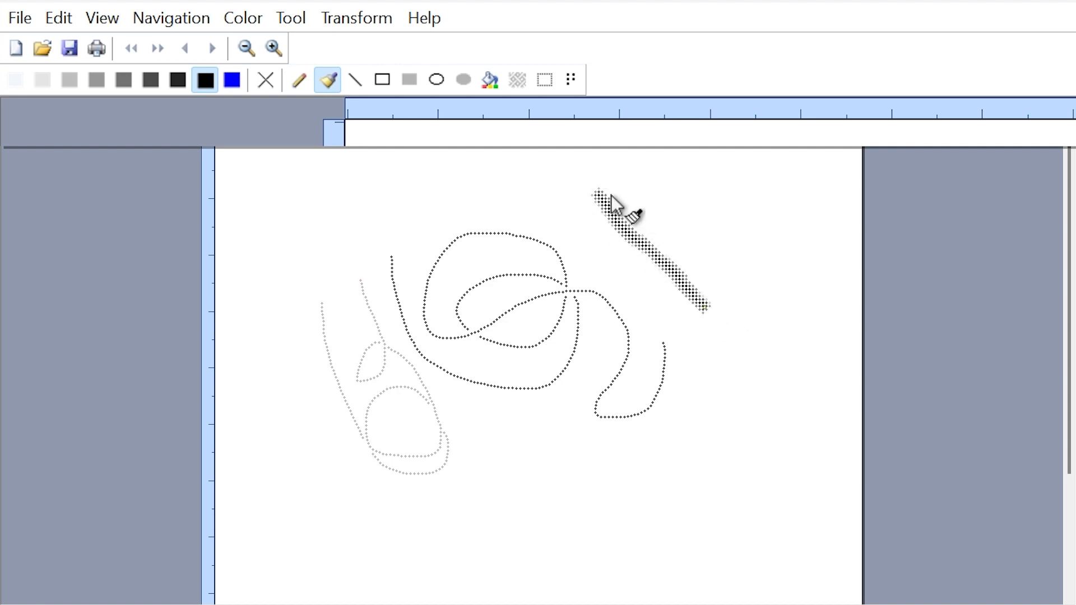
{"action": "mouse_move", "coordinate": [714, 323]}
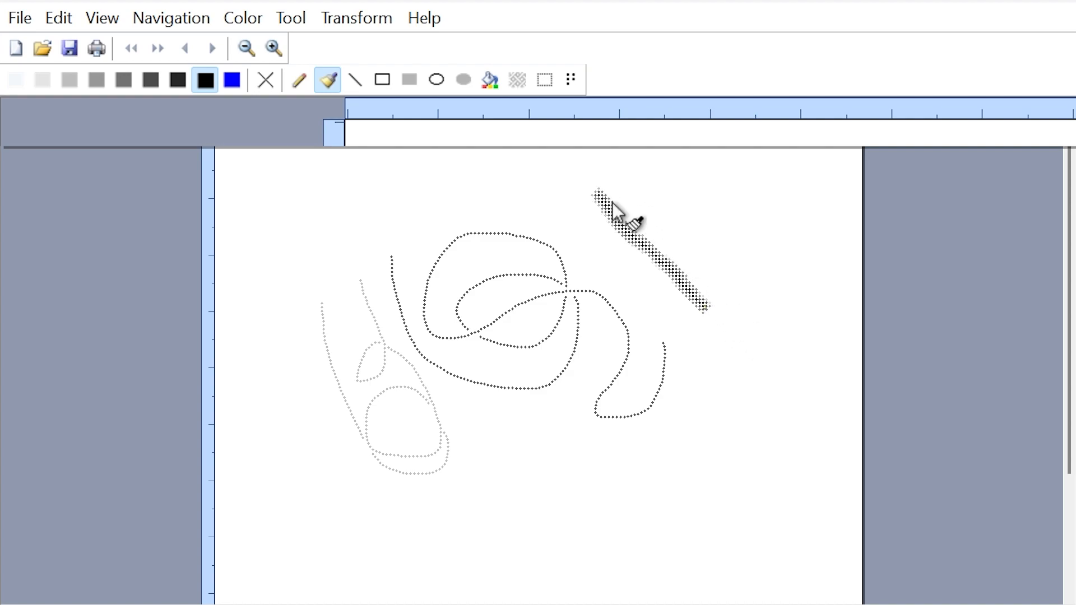
{"action": "mouse_move", "coordinate": [689, 288]}
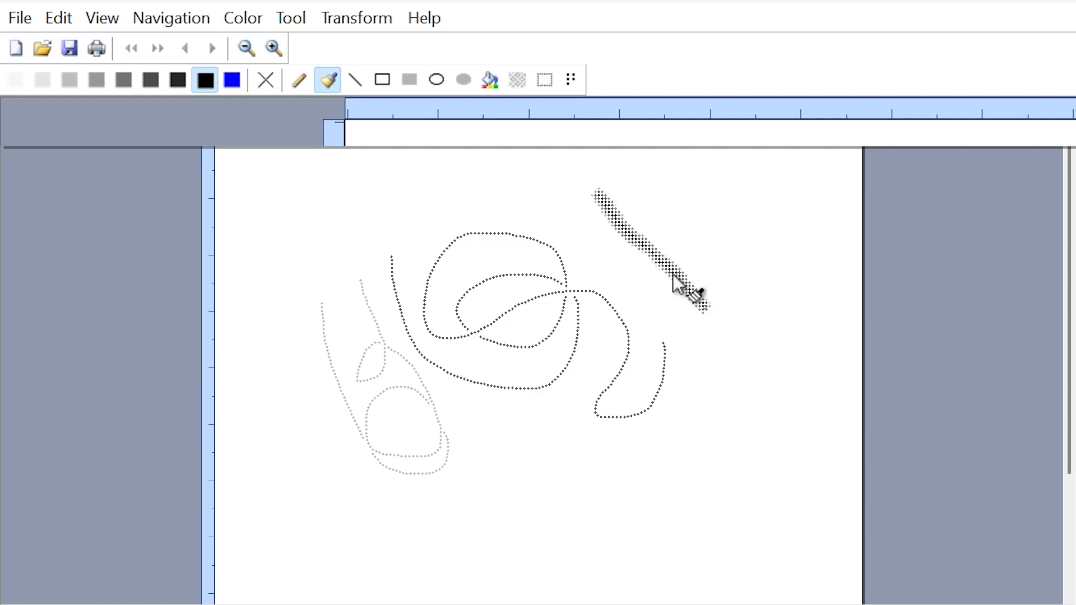
{"action": "mouse_move", "coordinate": [610, 233]}
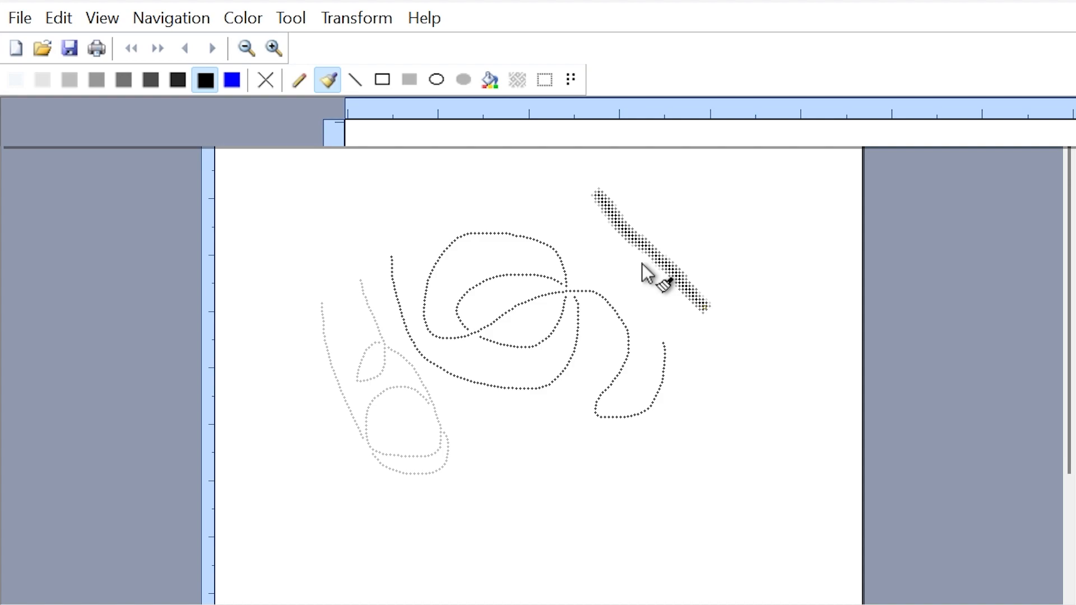
{"action": "left_click", "coordinate": [354, 79]}
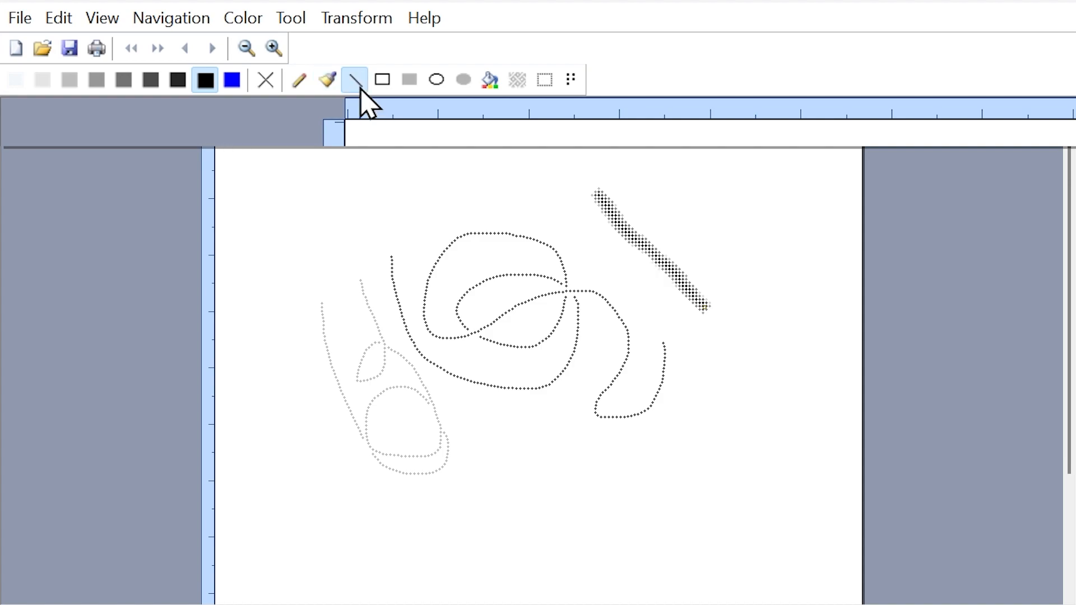
{"action": "mouse_move", "coordinate": [383, 268]}
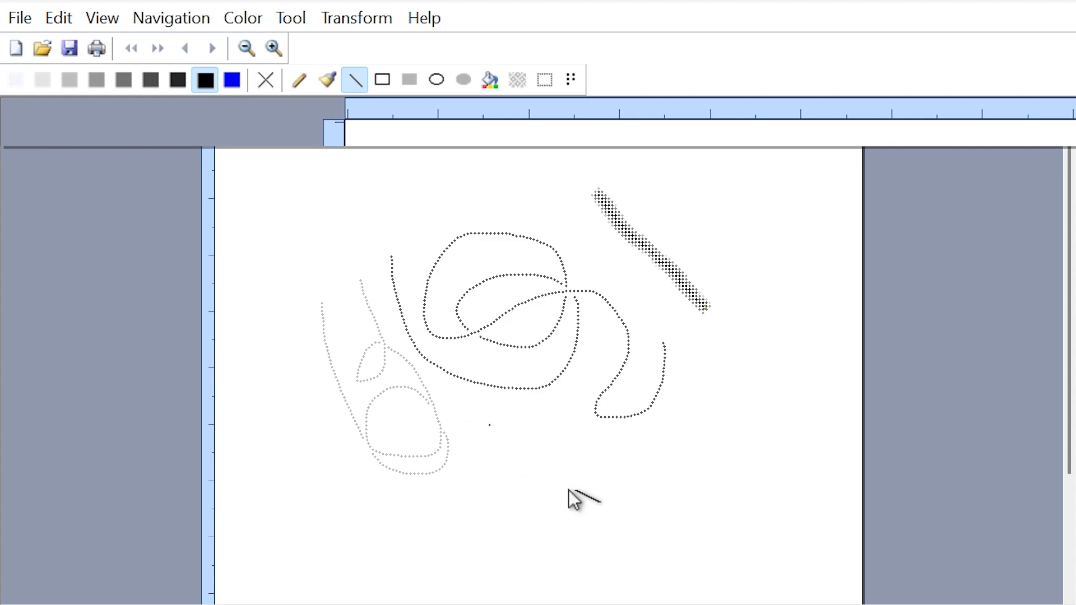
Draw a diagonal dotted line below the scribbles, then undo until the page is blank
{"action": "left_click_drag", "start_coordinate": [490, 423], "coordinate": [610, 531]}
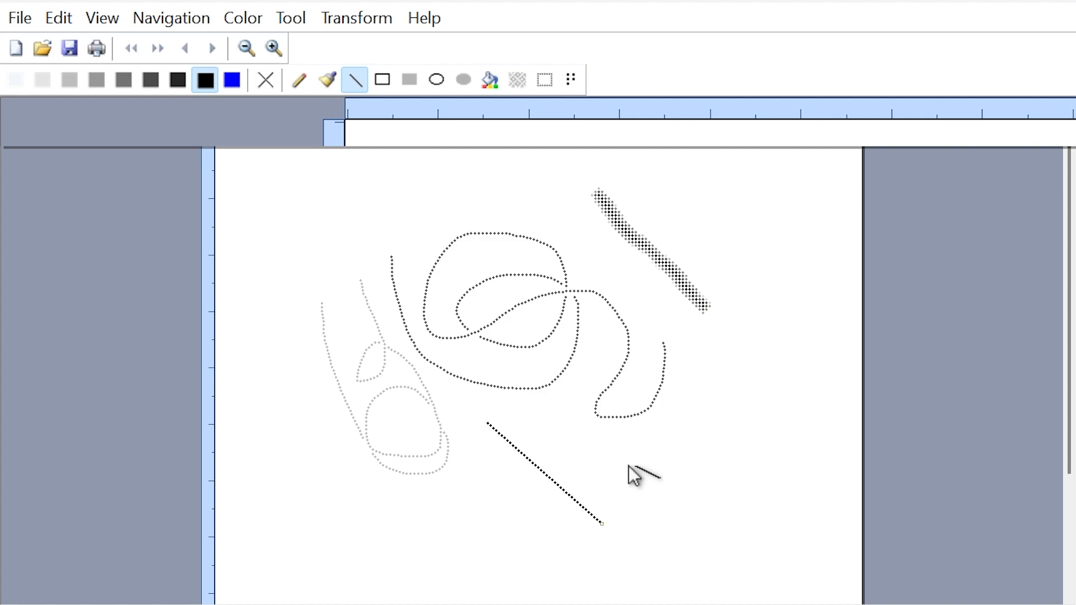
{"action": "mouse_move", "coordinate": [751, 531]}
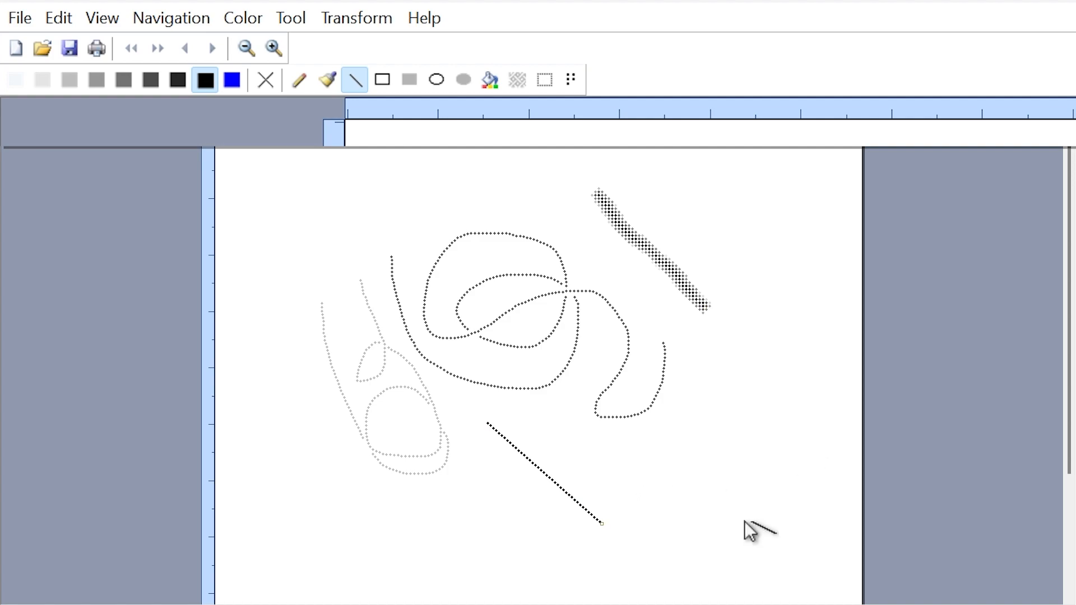
{"action": "key", "text": "ctrl+z"}
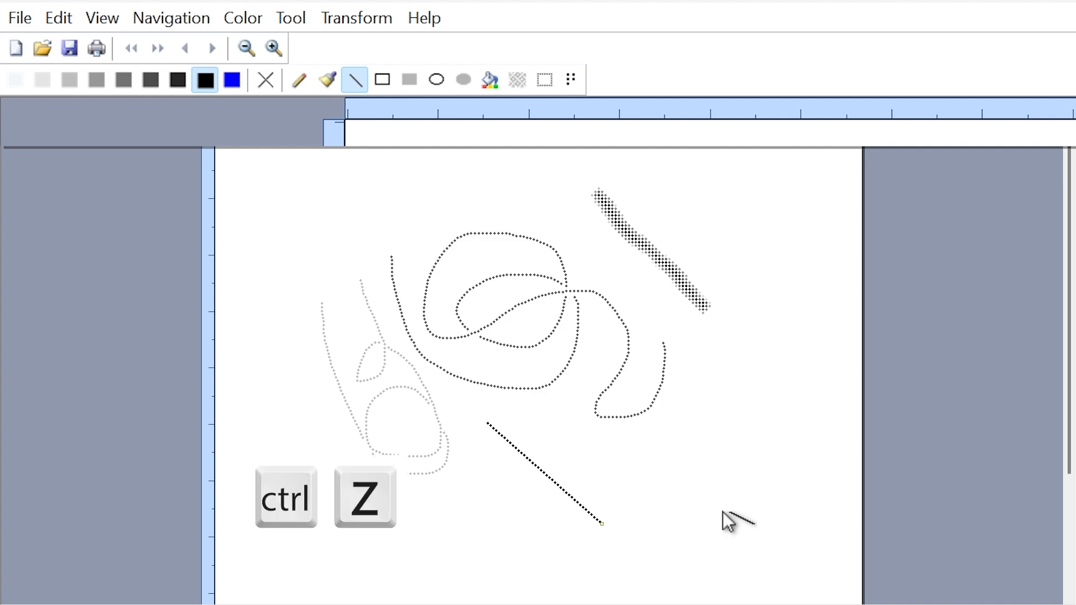
{"action": "key", "text": "ctrl+z"}
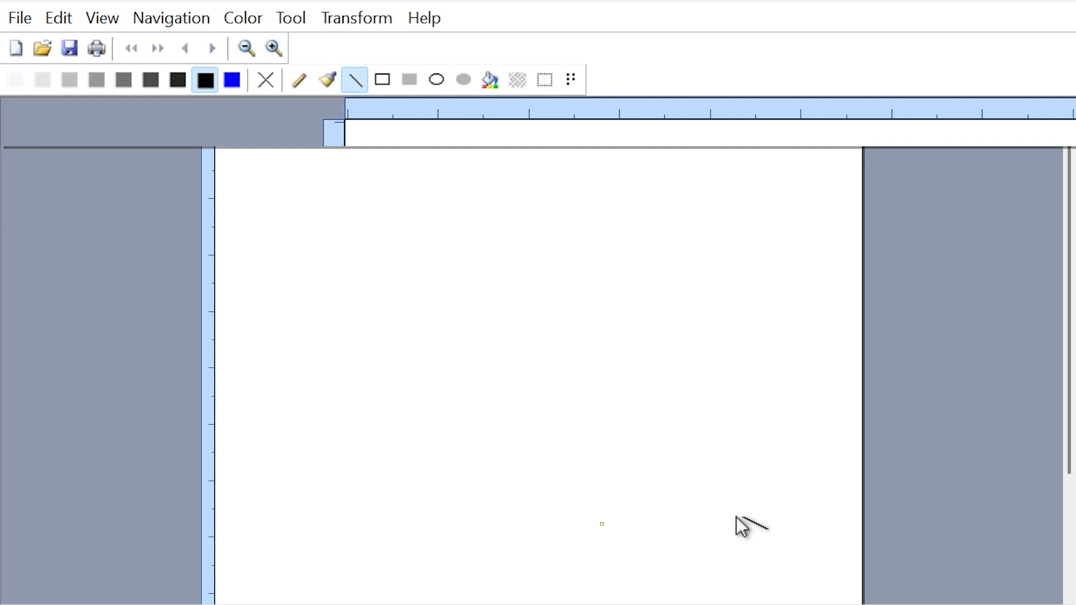
{"action": "mouse_move", "coordinate": [411, 58]}
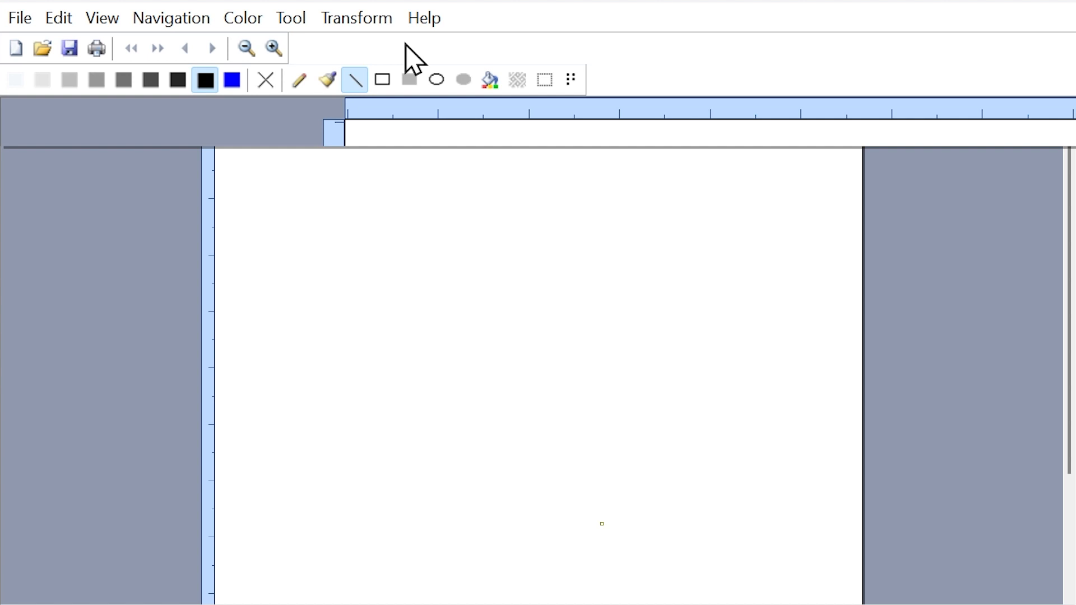
Draw an outlined rectangle and a filled rectangle below it, then undo to clear the page
{"action": "left_click", "coordinate": [381, 79]}
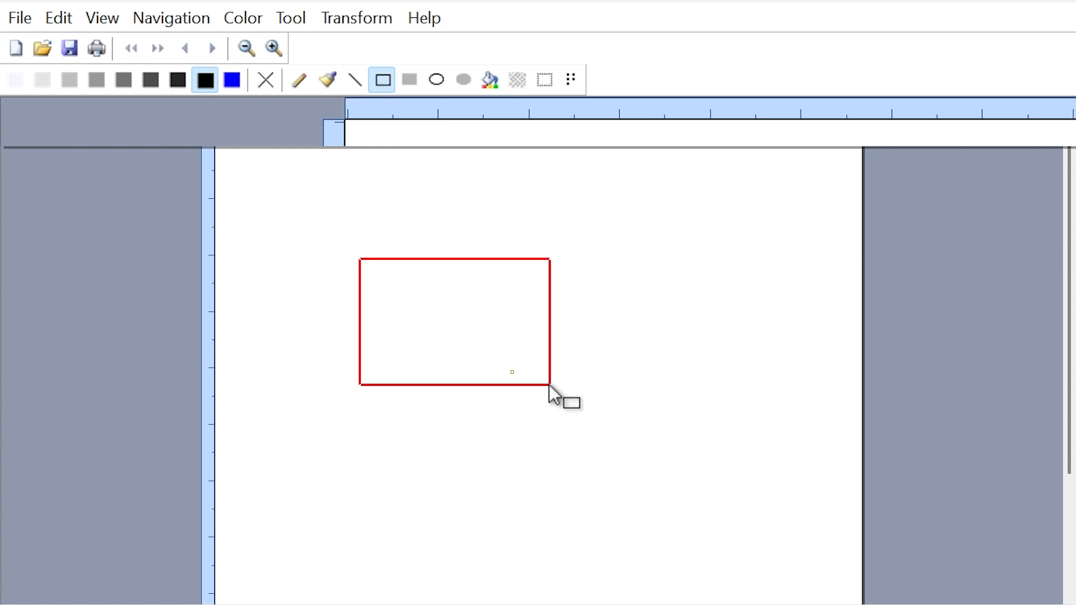
{"action": "left_click", "coordinate": [407, 80]}
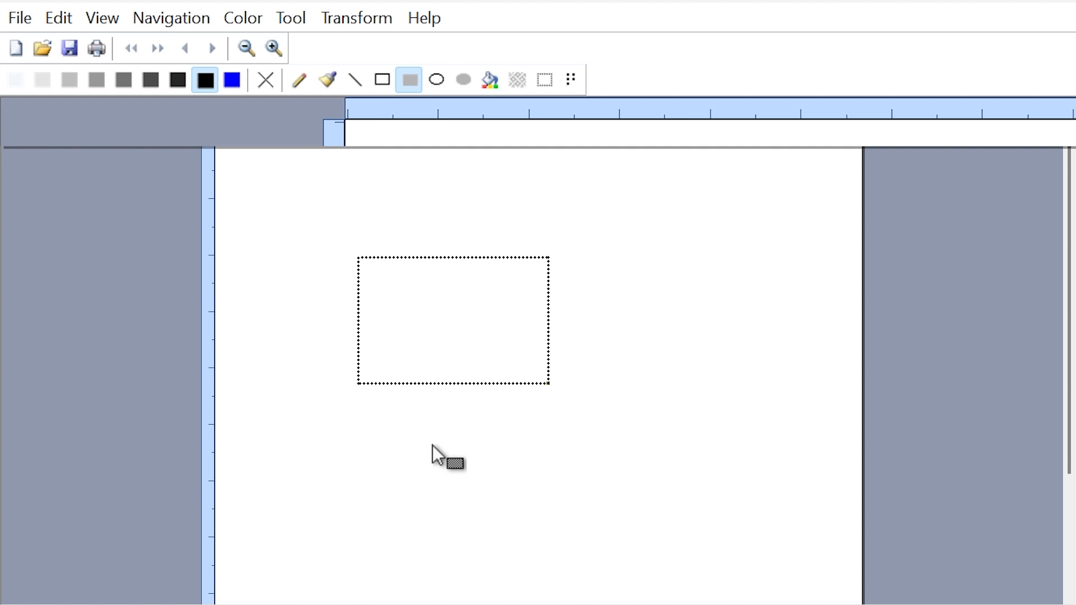
{"action": "mouse_move", "coordinate": [390, 441]}
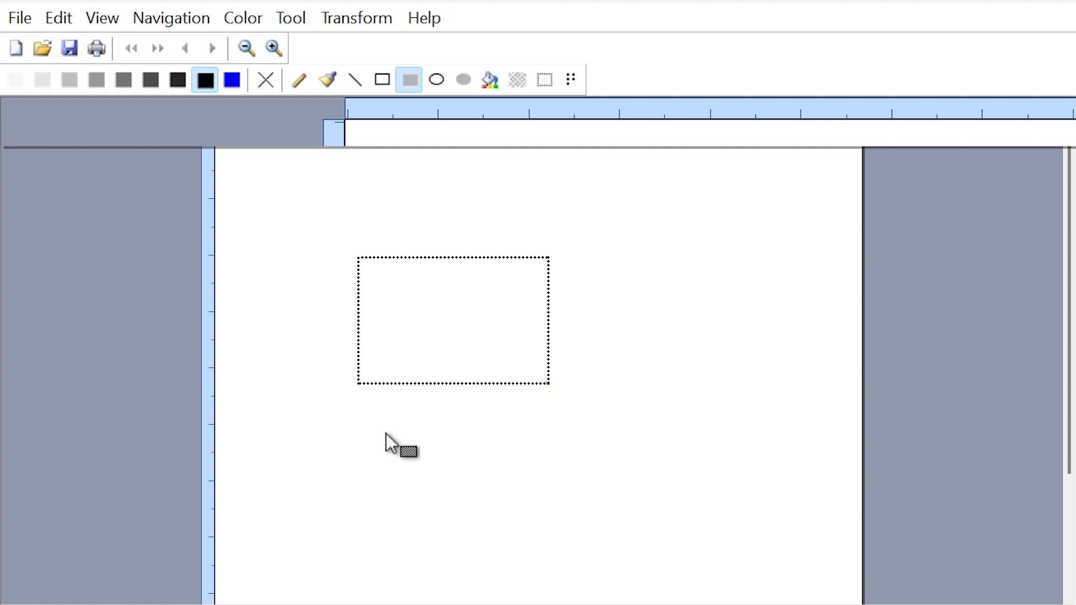
{"action": "mouse_move", "coordinate": [377, 446]}
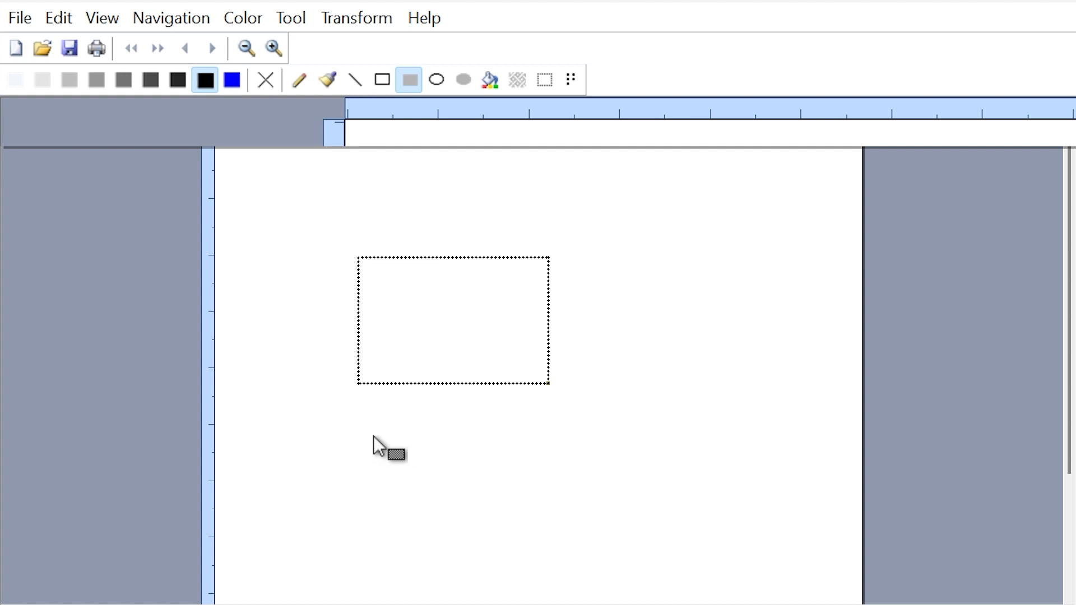
{"action": "left_click", "coordinate": [377, 435]}
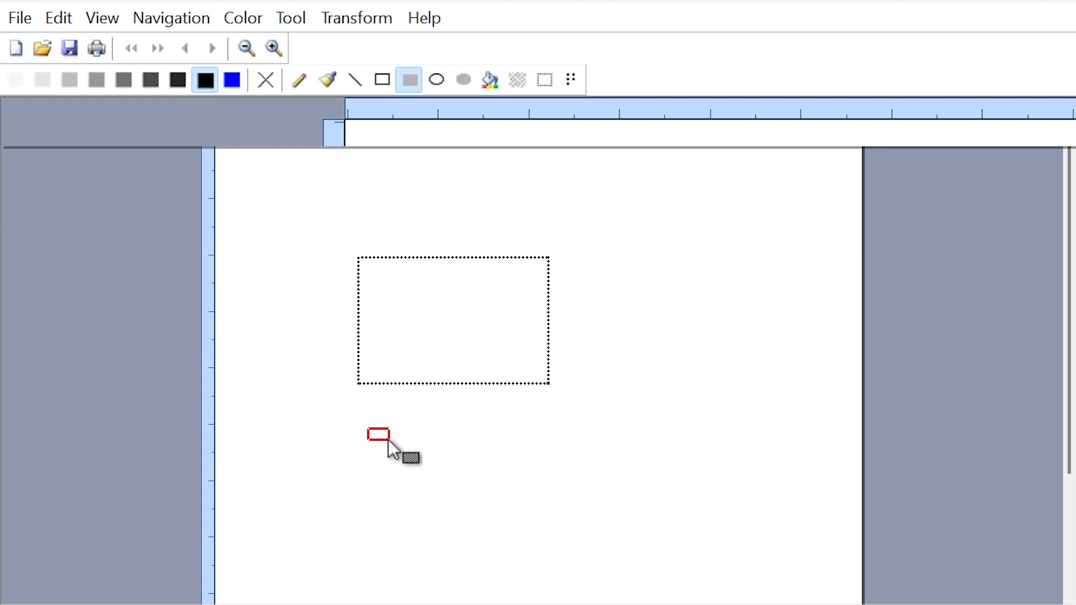
{"action": "left_click_drag", "start_coordinate": [371, 427], "coordinate": [569, 558]}
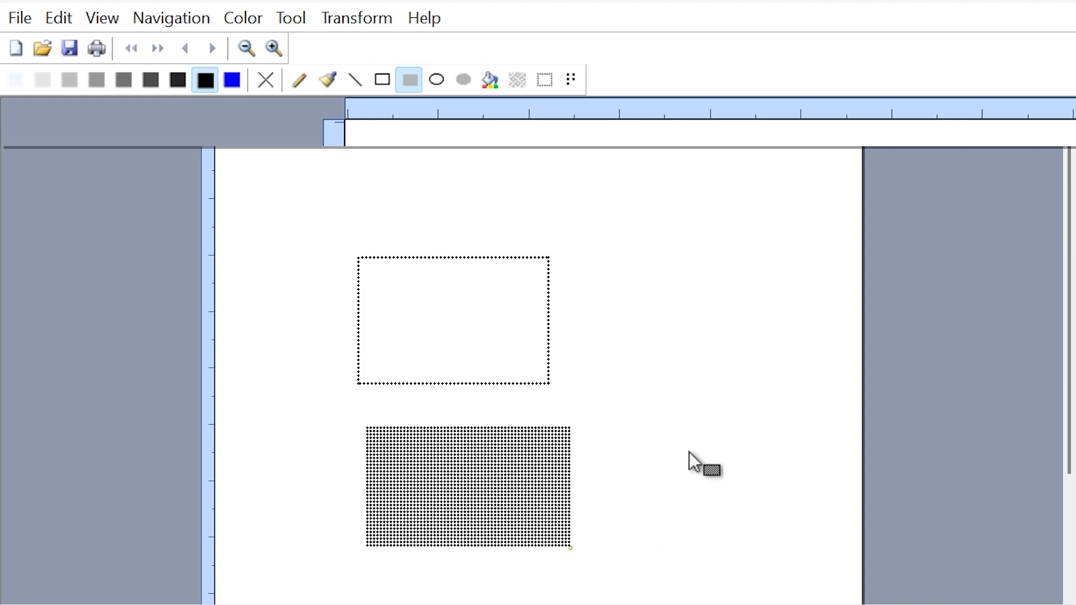
{"action": "mouse_move", "coordinate": [767, 351]}
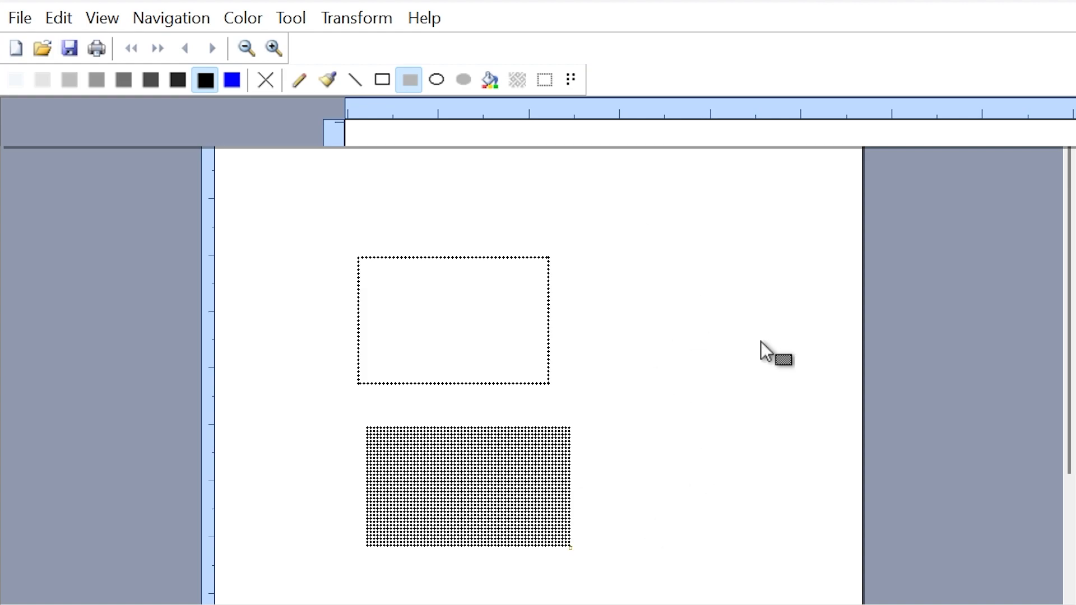
{"action": "key", "text": "ctrl+z"}
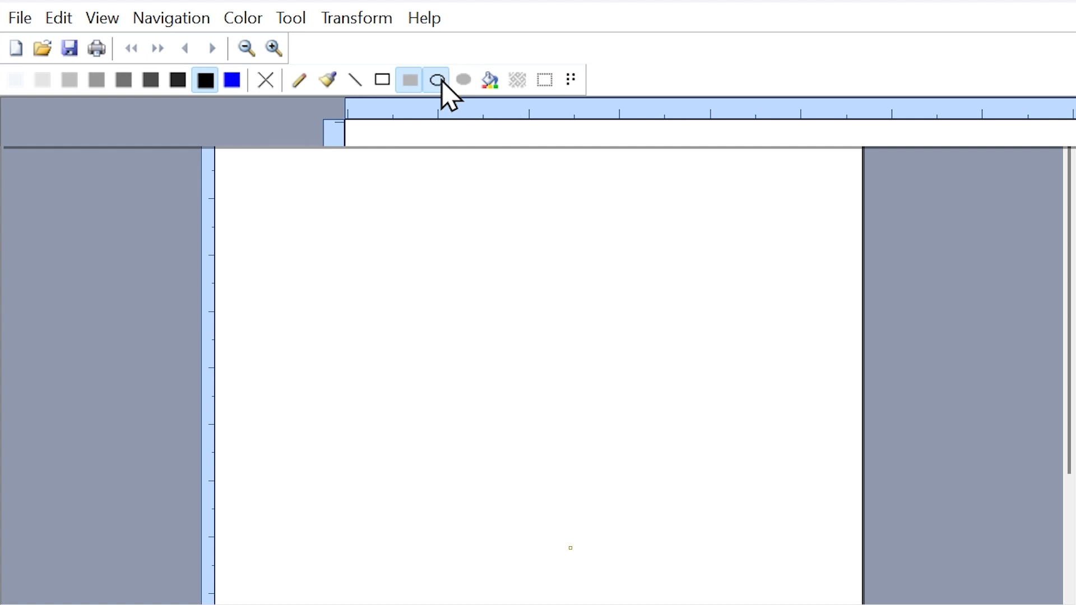
Draw an oval outline near page centre and a filled halftone oval to its upper right
{"action": "left_click", "coordinate": [436, 79]}
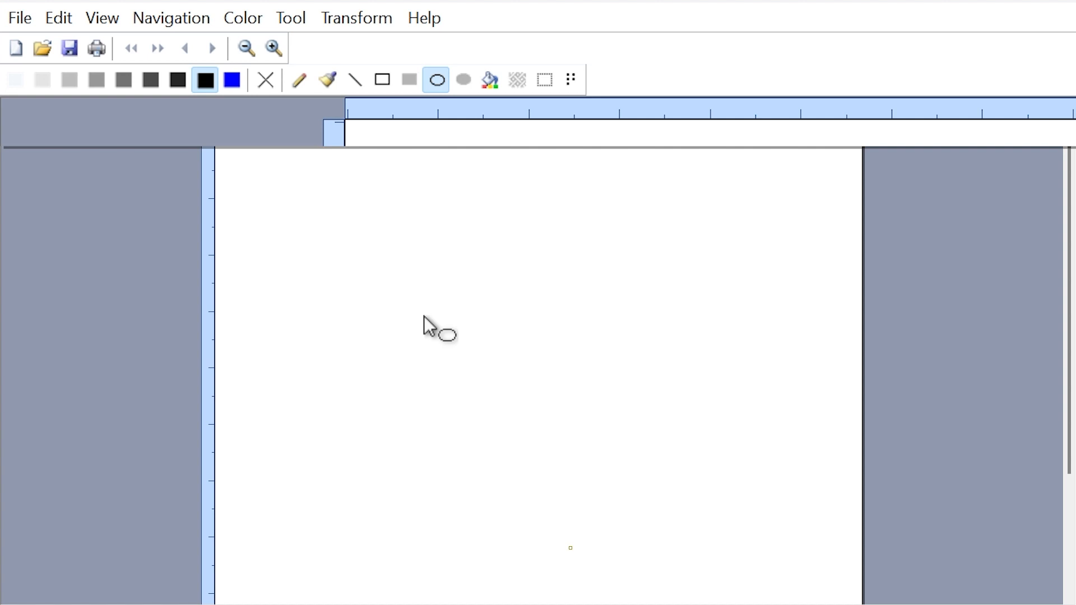
{"action": "left_click_drag", "start_coordinate": [429, 327], "coordinate": [591, 438]}
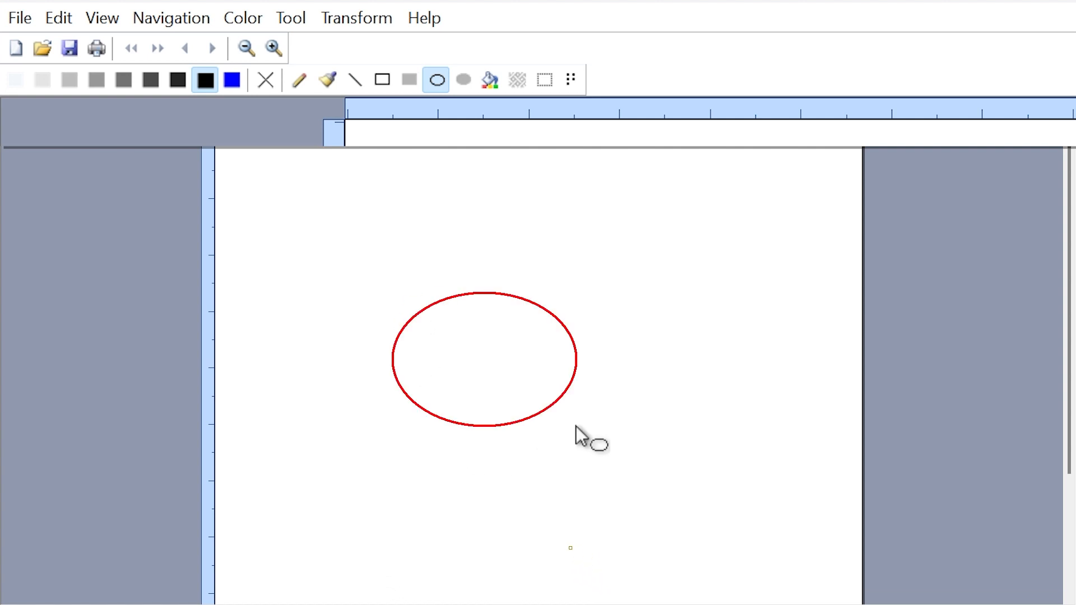
{"action": "left_click", "coordinate": [463, 80]}
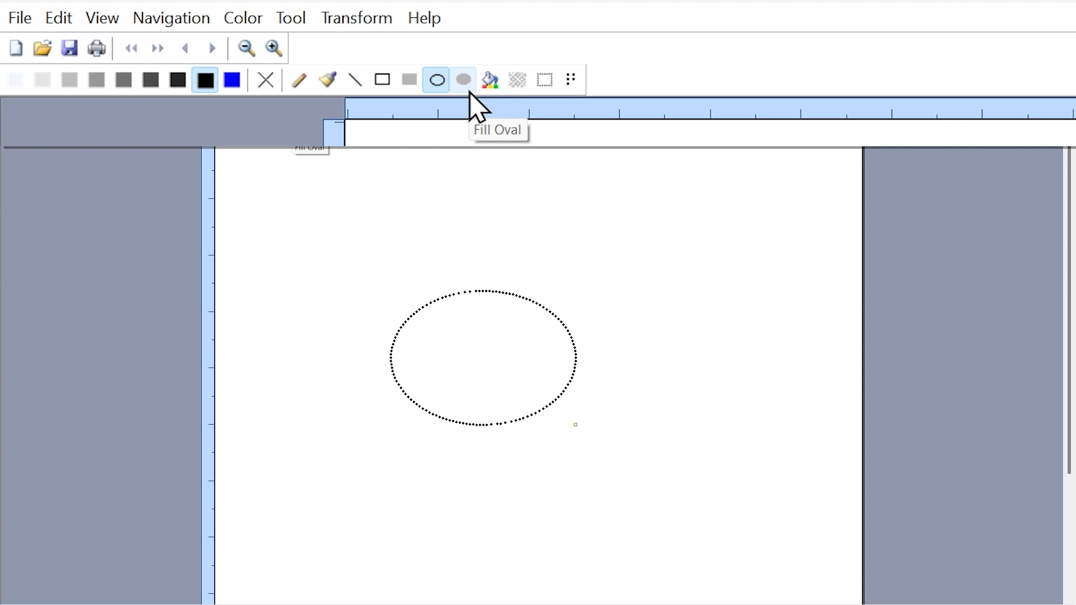
{"action": "left_click", "coordinate": [462, 80]}
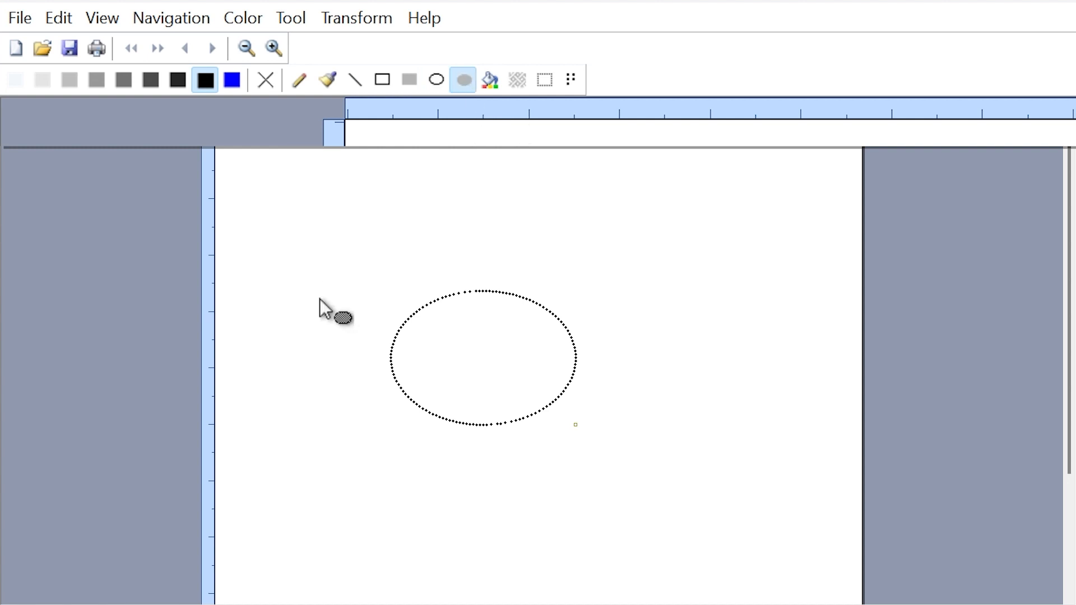
{"action": "mouse_move", "coordinate": [579, 210]}
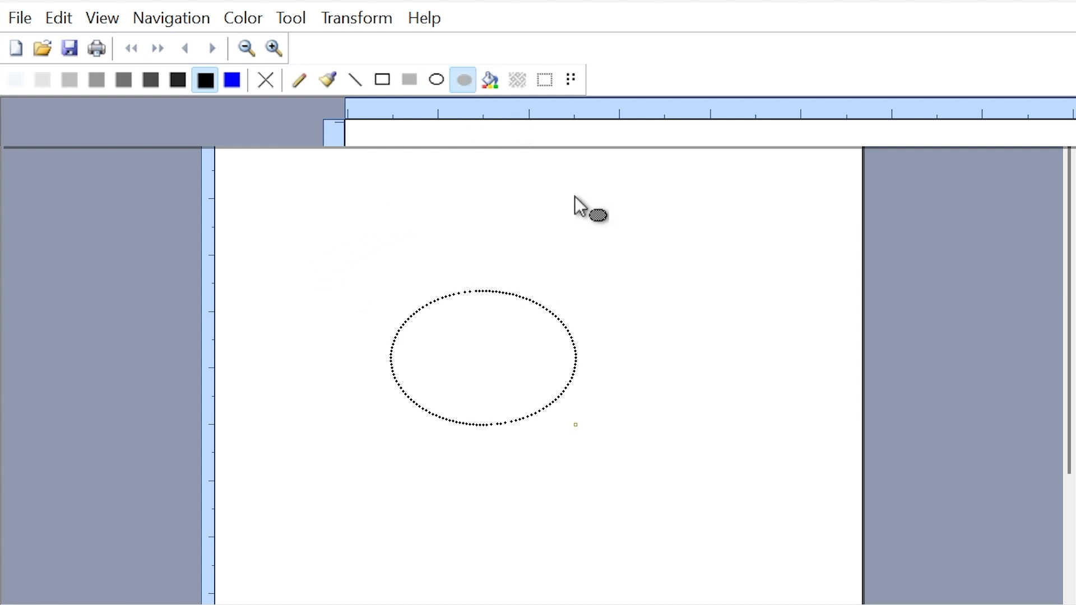
{"action": "left_click_drag", "start_coordinate": [579, 206], "coordinate": [792, 360]}
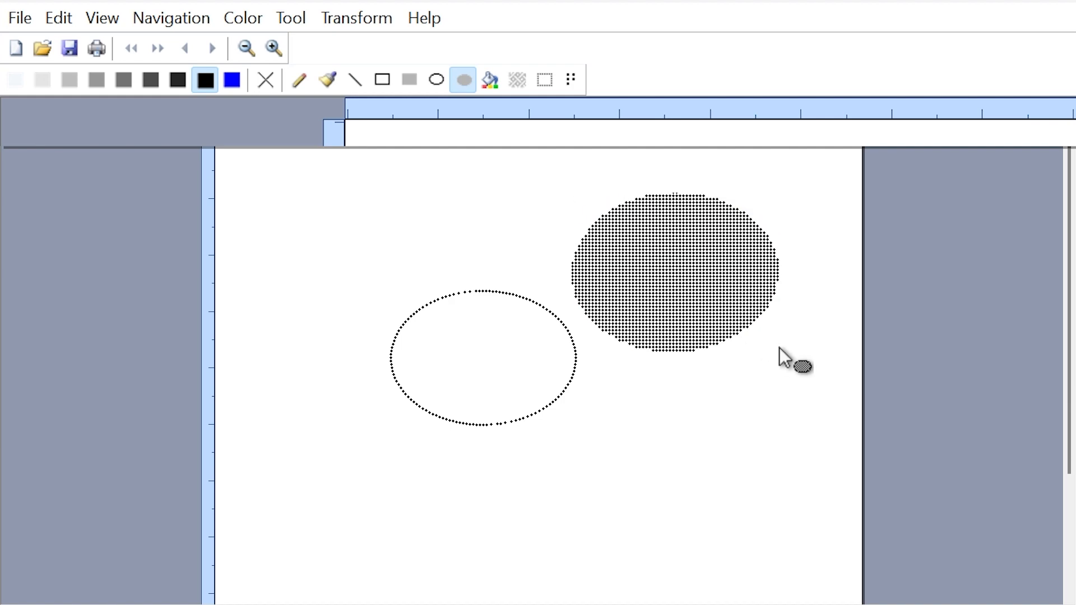
{"action": "mouse_move", "coordinate": [313, 184]}
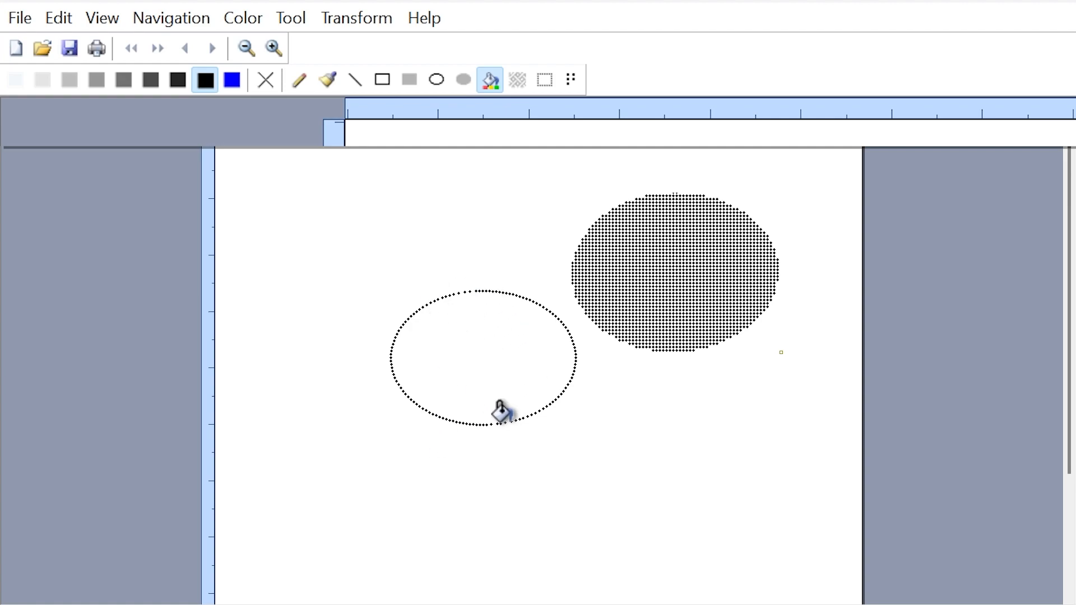
{"action": "mouse_move", "coordinate": [467, 338]}
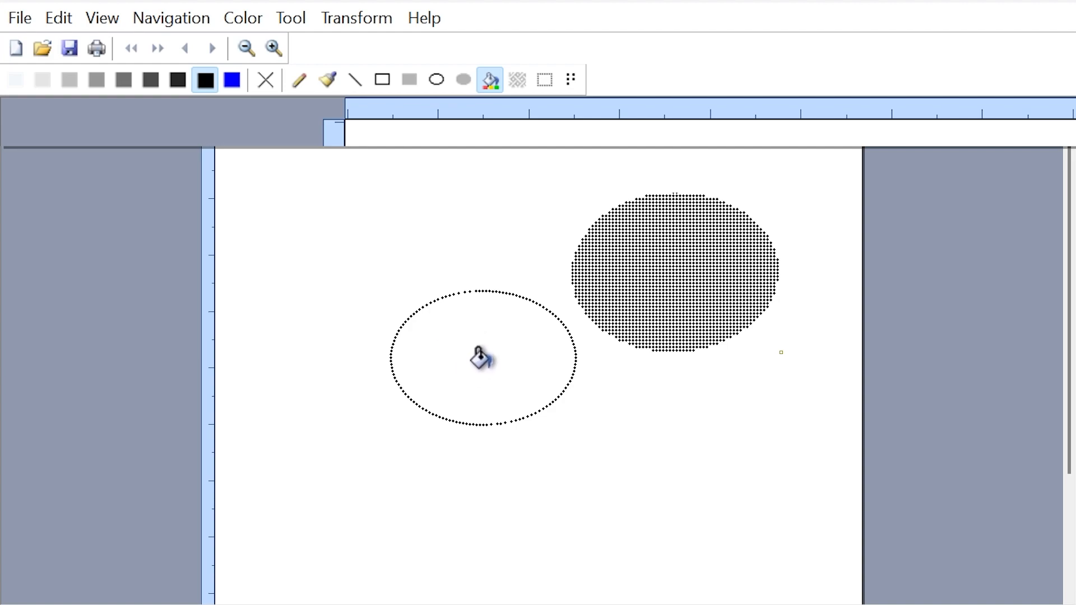
{"action": "mouse_move", "coordinate": [467, 355]}
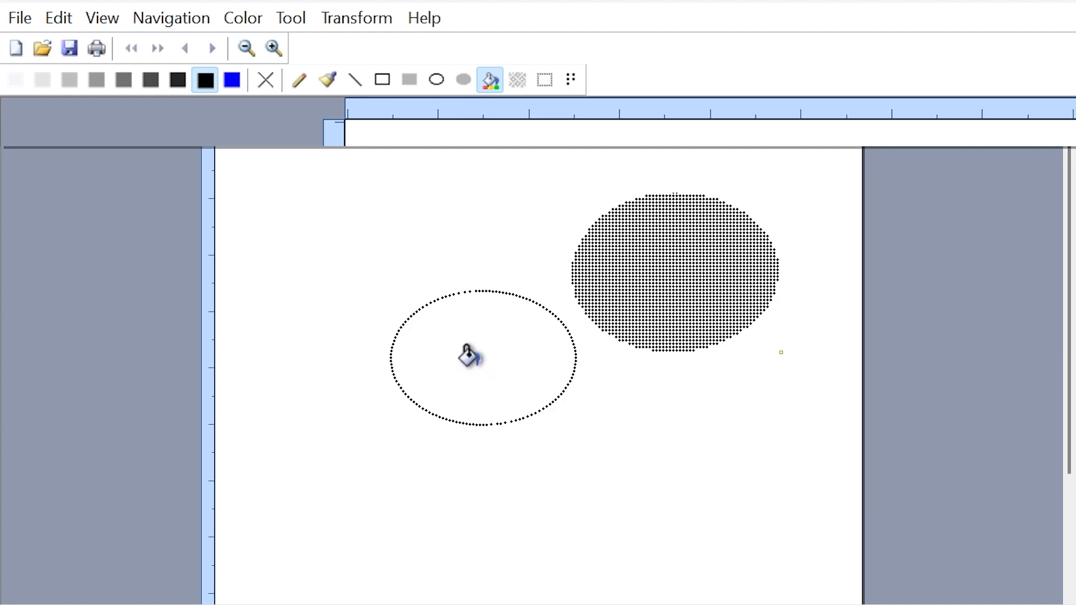
{"action": "left_click", "coordinate": [469, 355]}
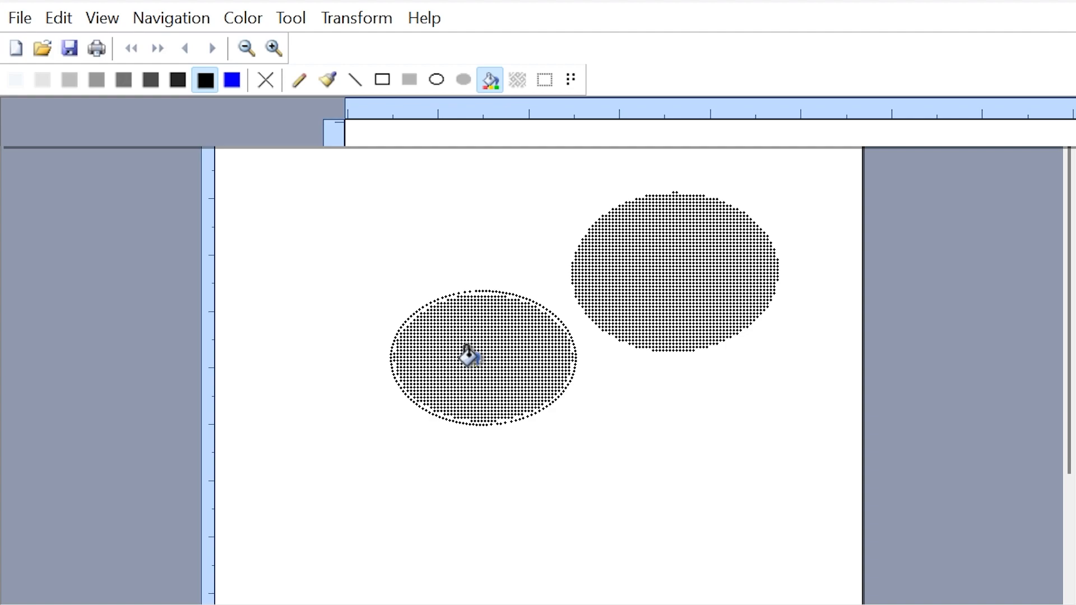
{"action": "key", "text": "ctrl+z"}
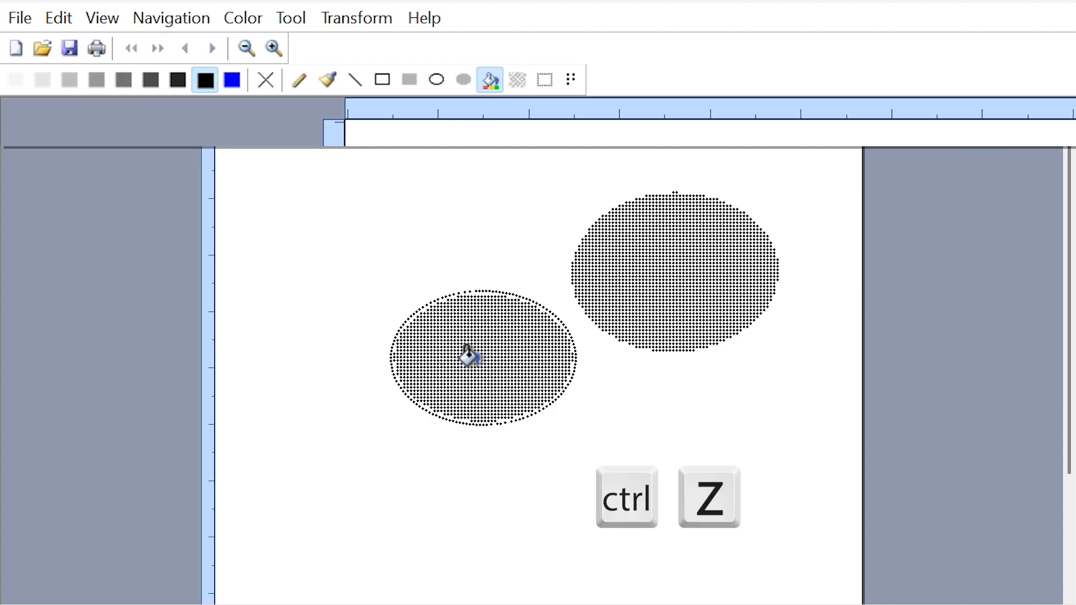
{"action": "key", "text": "ctrl+z"}
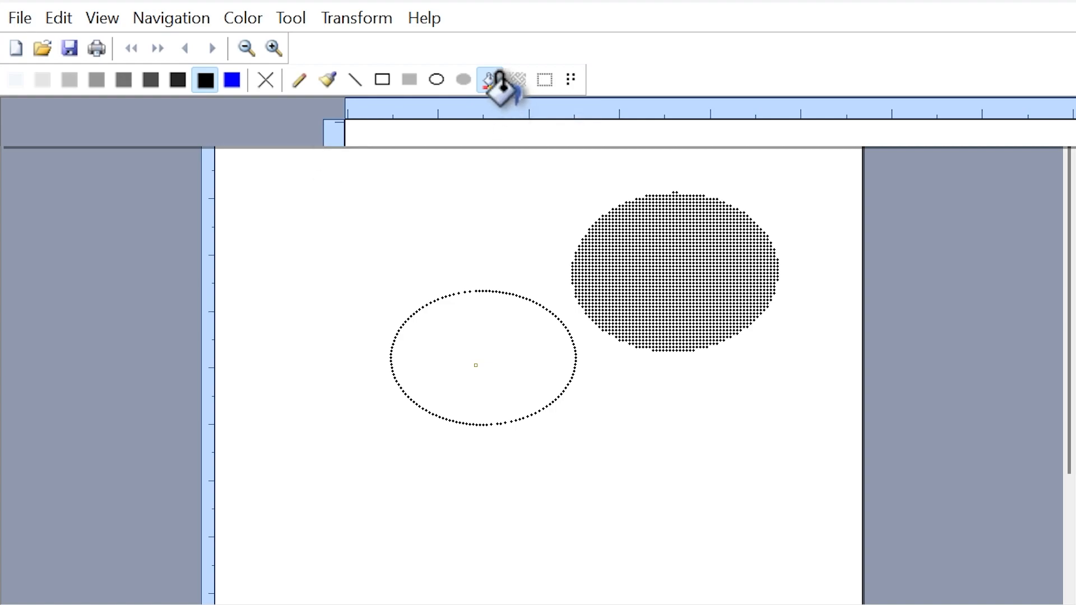
{"action": "mouse_move", "coordinate": [531, 90]}
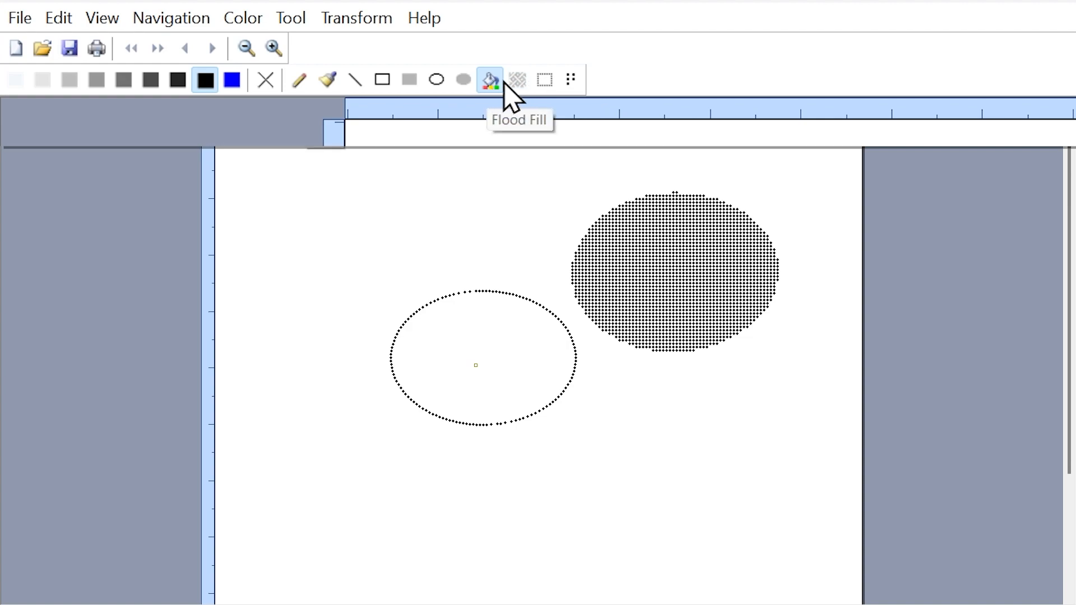
Choose the Peace pattern in the Pattern Editor and flood-fill the left oval with it
{"action": "left_click", "coordinate": [516, 79]}
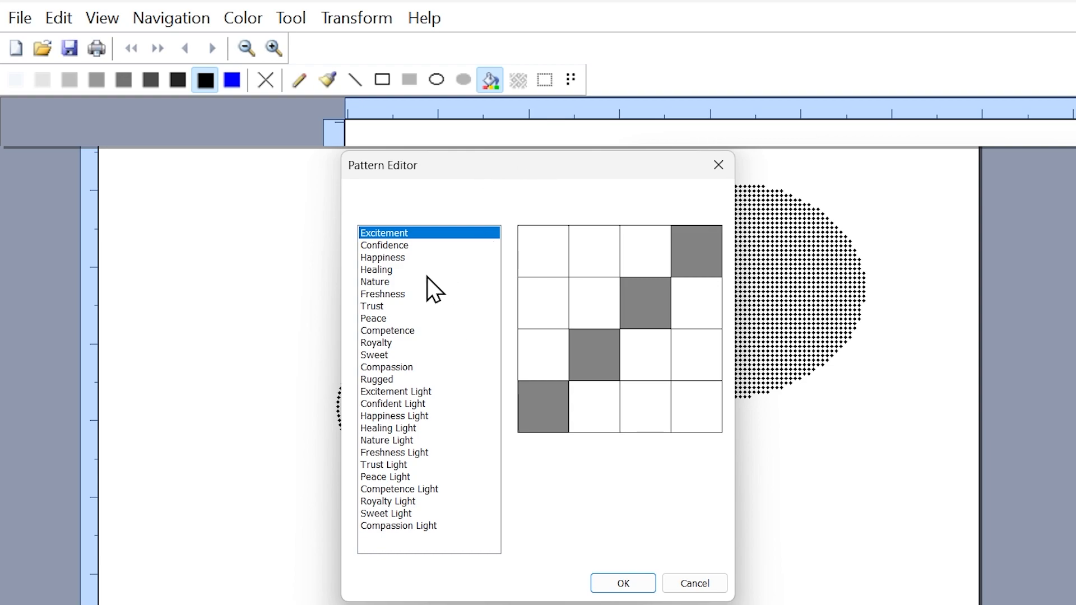
{"action": "mouse_move", "coordinate": [417, 262]}
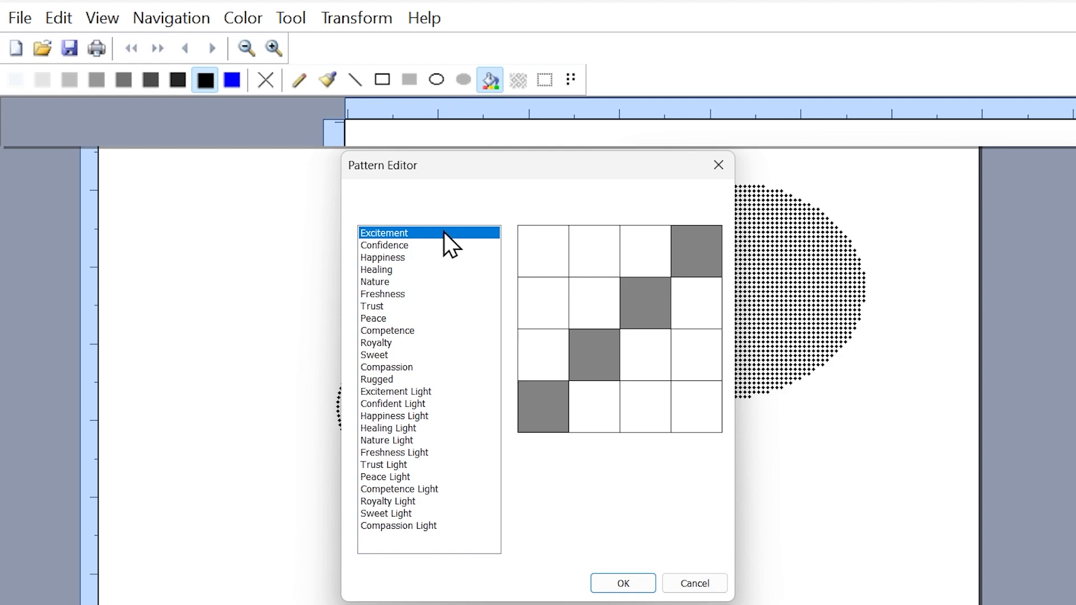
{"action": "left_click", "coordinate": [373, 317]}
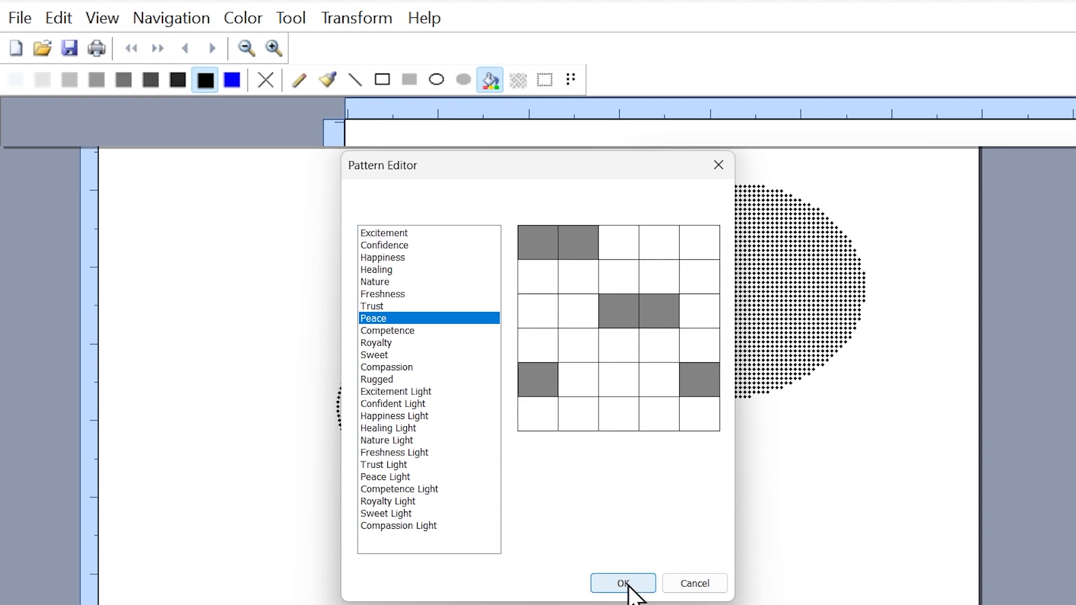
{"action": "left_click", "coordinate": [622, 583]}
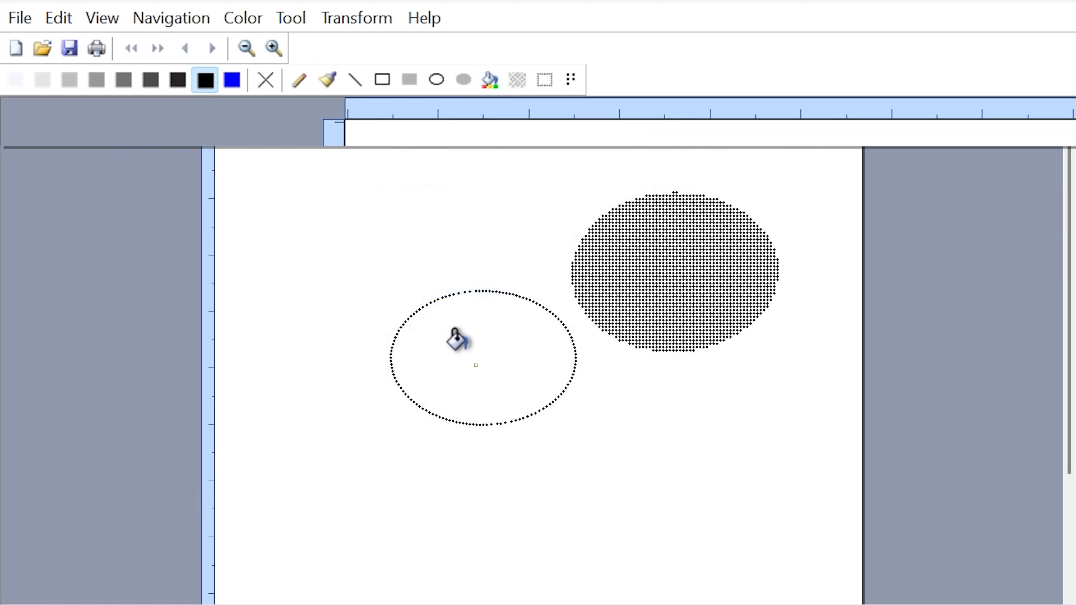
{"action": "left_click", "coordinate": [475, 356]}
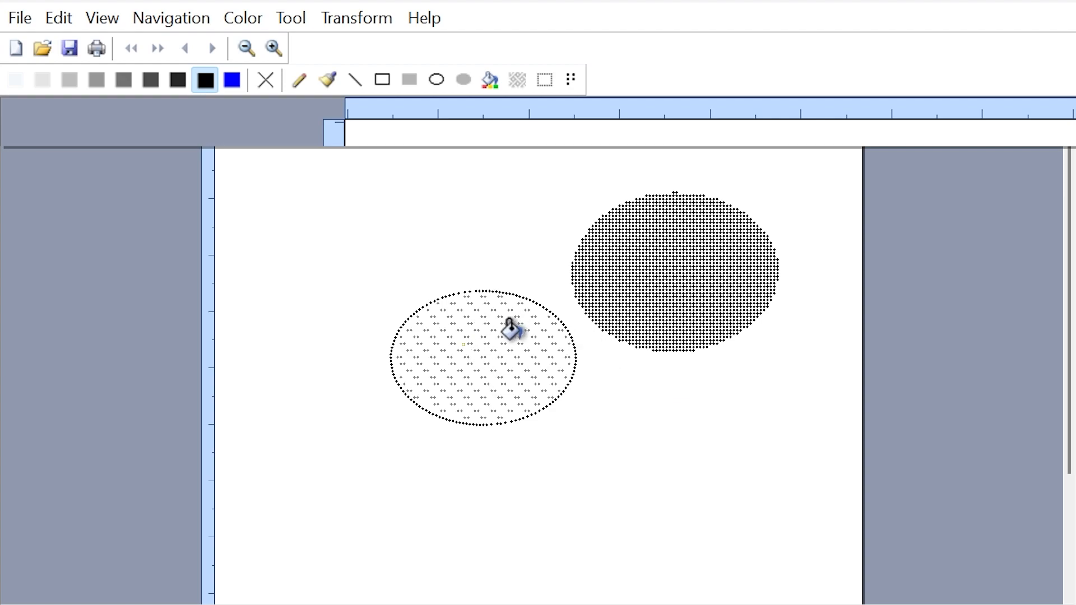
{"action": "mouse_move", "coordinate": [544, 79]}
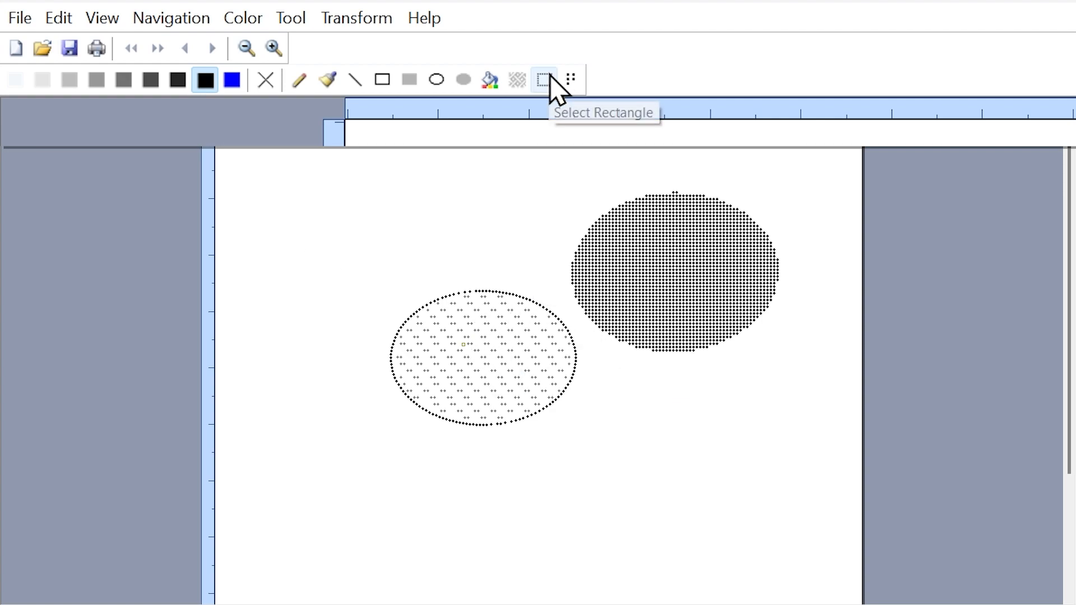
Copy the sparse oval's upper-left region lower on the page, then delete that corner from the oval
{"action": "left_click", "coordinate": [545, 78]}
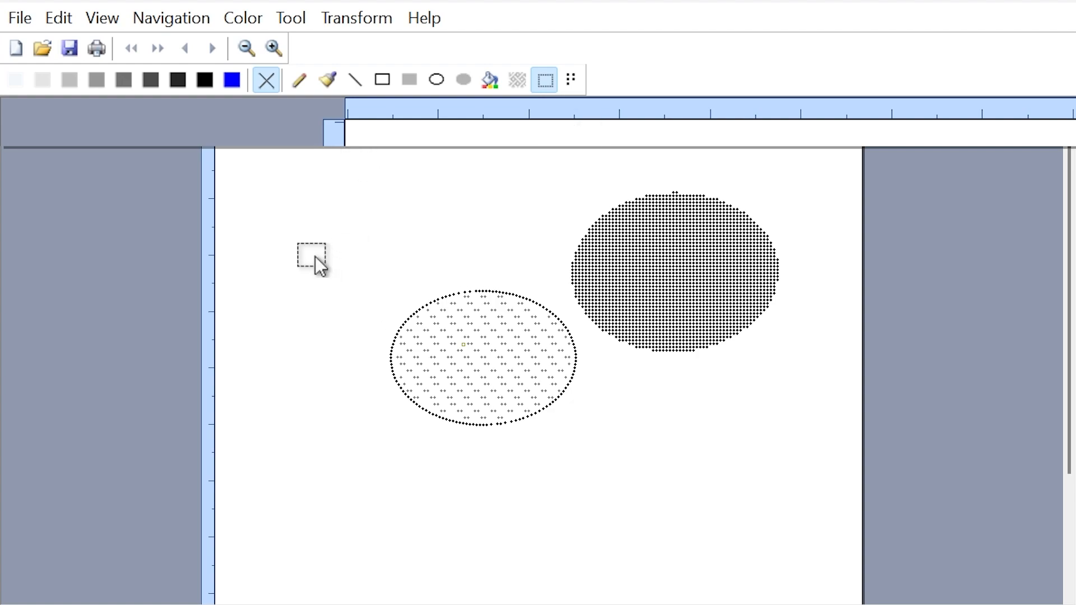
{"action": "left_click_drag", "start_coordinate": [312, 258], "coordinate": [462, 363]}
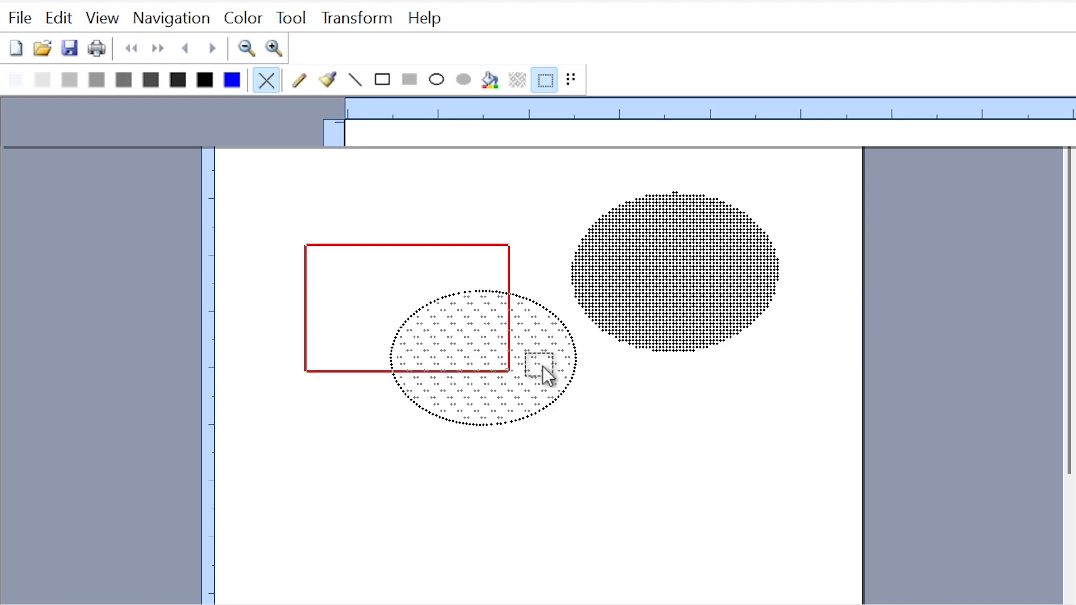
{"action": "mouse_move", "coordinate": [478, 391]}
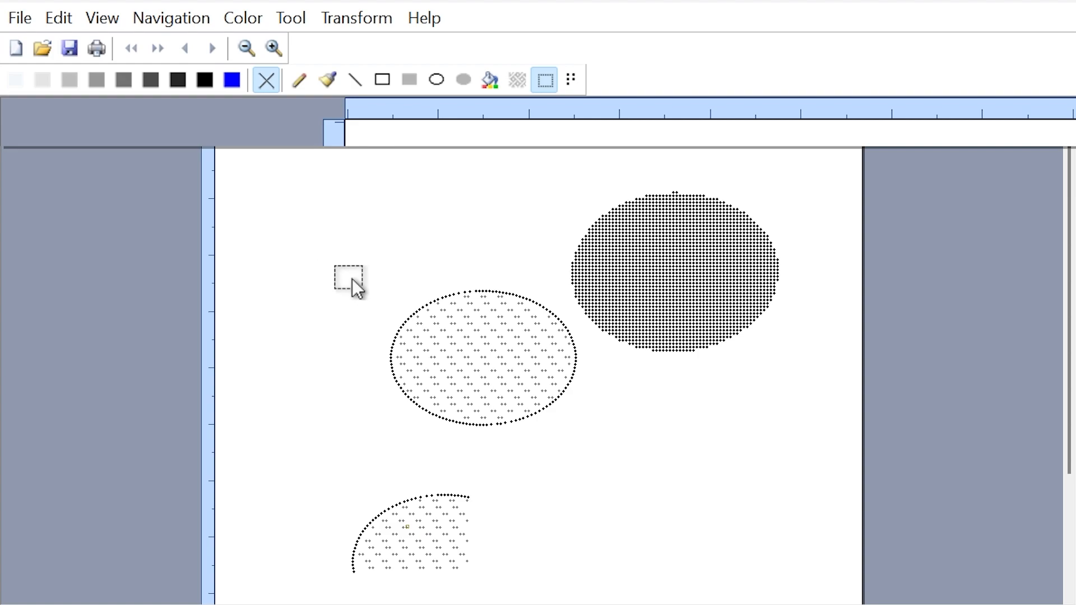
{"action": "left_click_drag", "start_coordinate": [352, 277], "coordinate": [499, 362]}
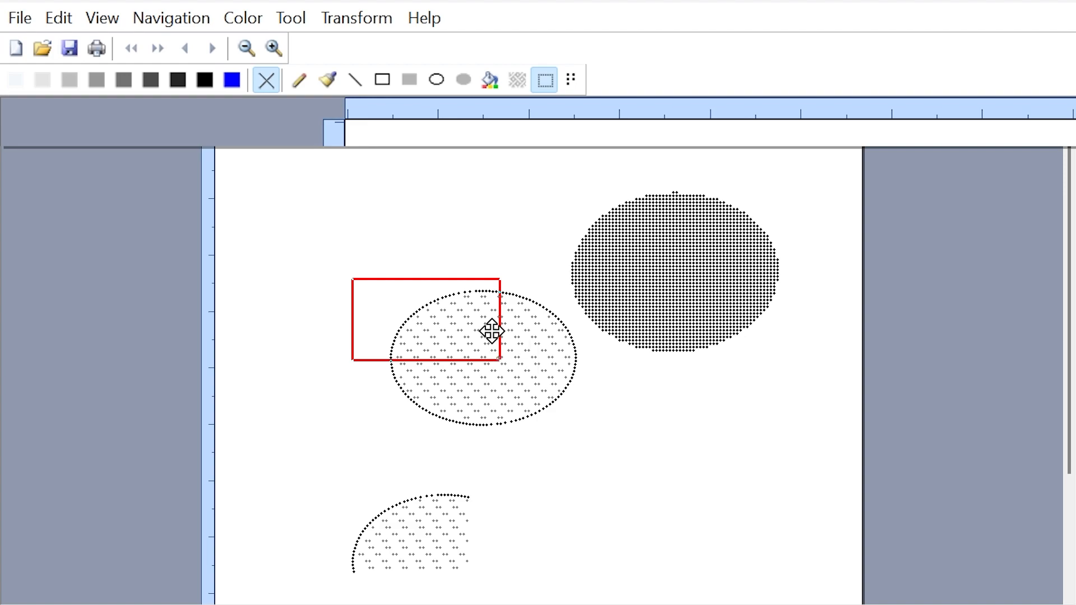
{"action": "key", "text": "Delete"}
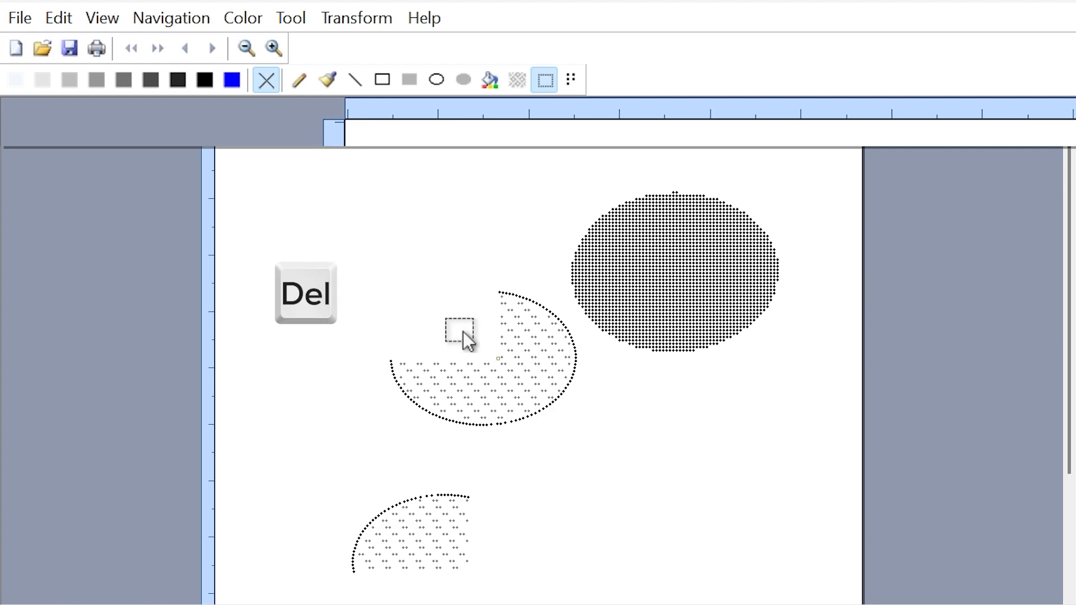
{"action": "mouse_move", "coordinate": [570, 79]}
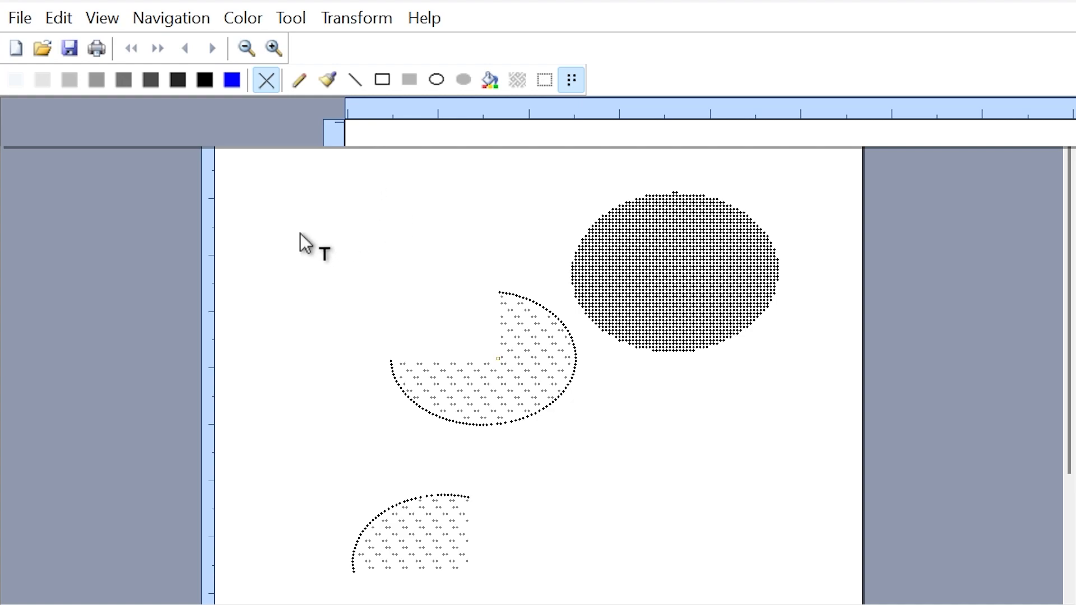
{"action": "mouse_move", "coordinate": [326, 231]}
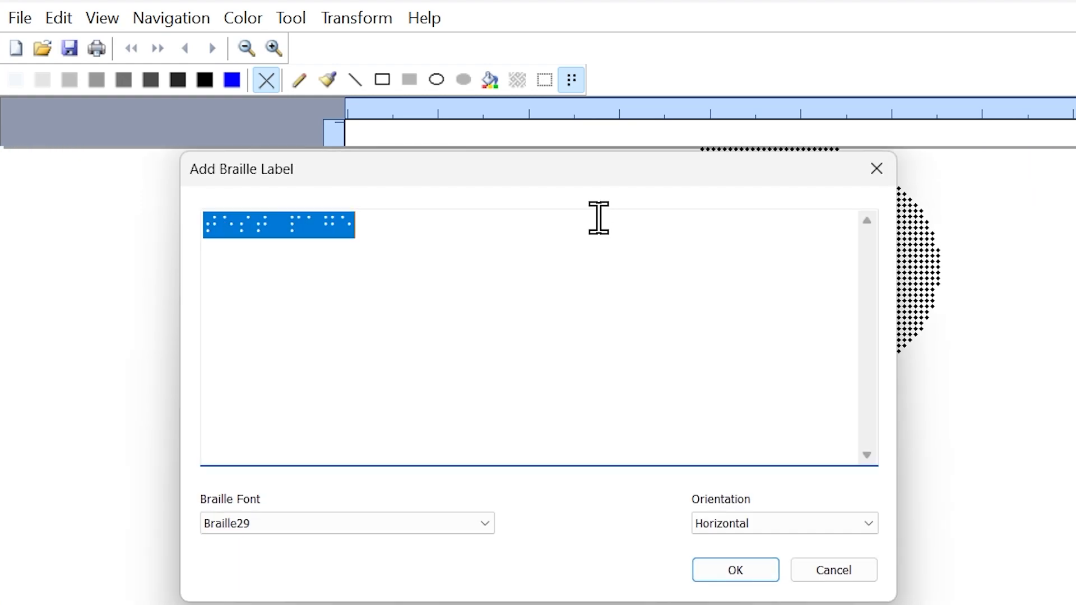
Replace the preset text in Add Braille Label and confirm the label below the ovals
{"action": "key", "text": "Delete"}
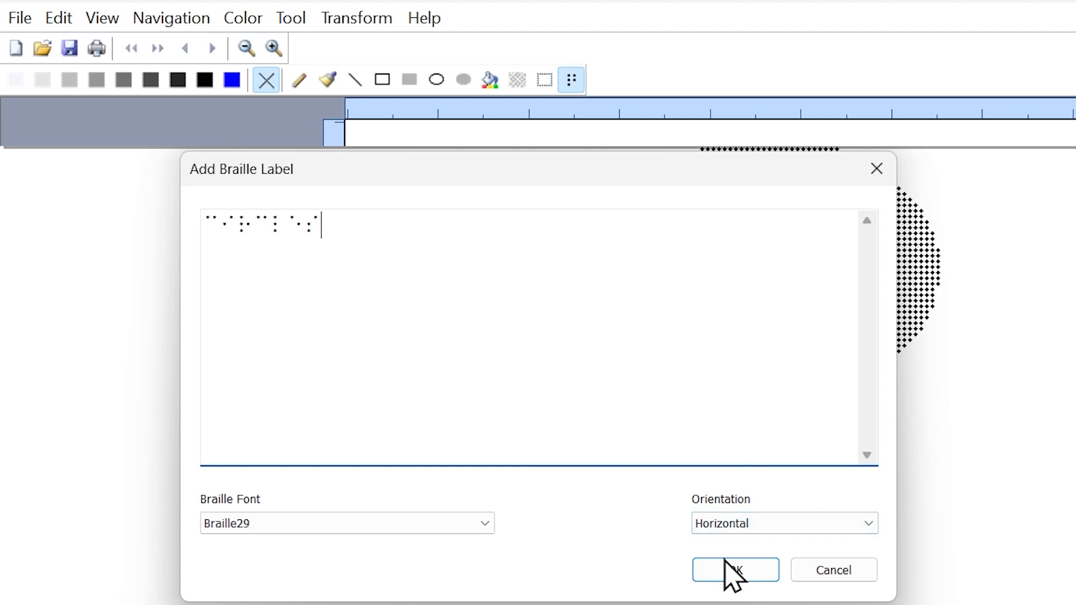
{"action": "left_click", "coordinate": [734, 570]}
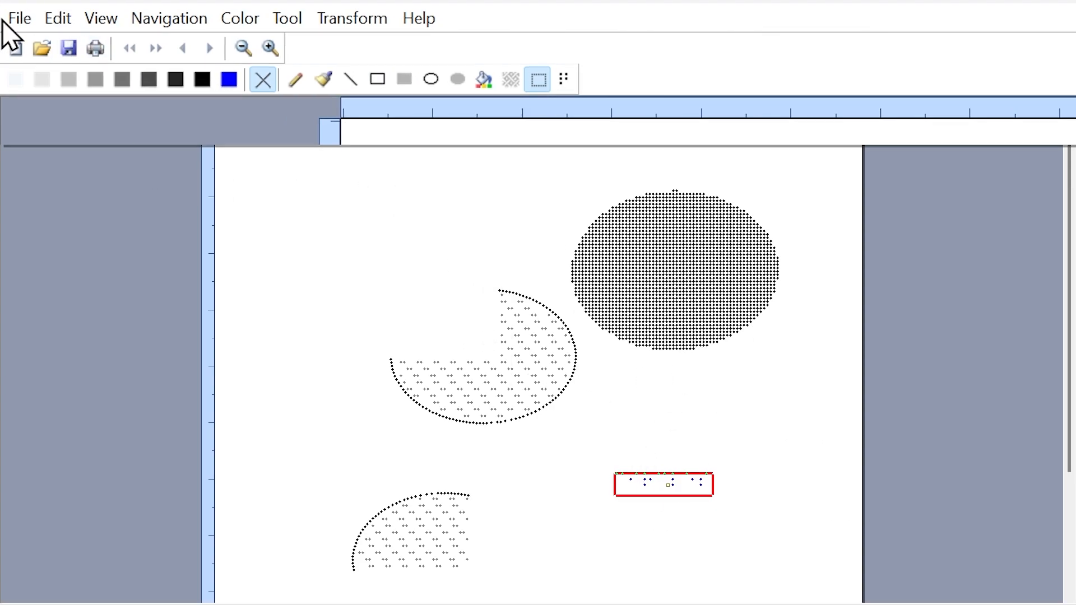
Print the page to the Irie AT BrailleTrac 120 embosser via File > Print
{"action": "left_click", "coordinate": [19, 18]}
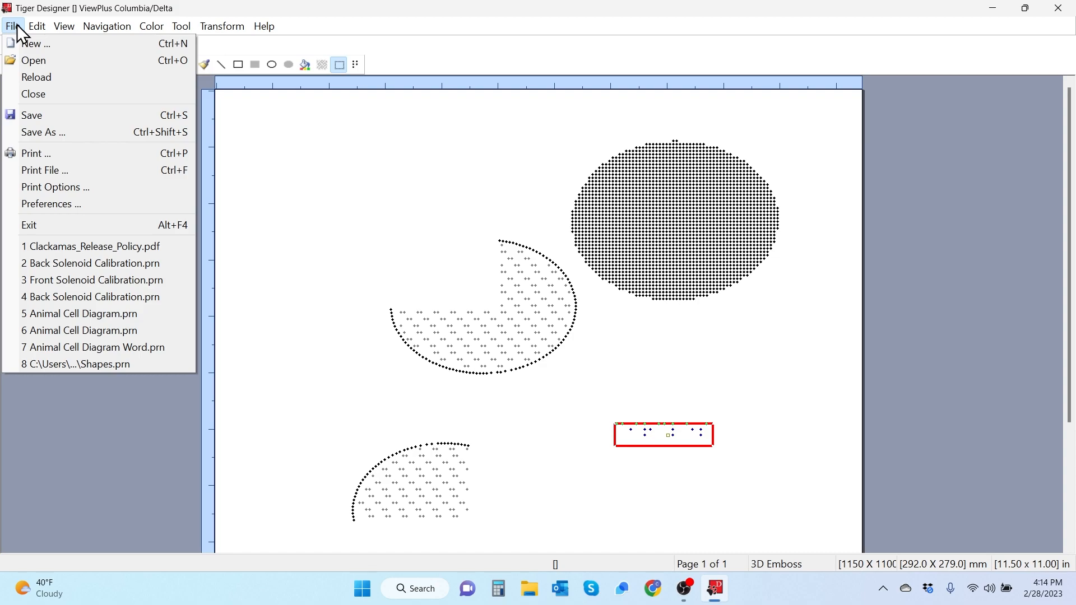
{"action": "left_click", "coordinate": [35, 153]}
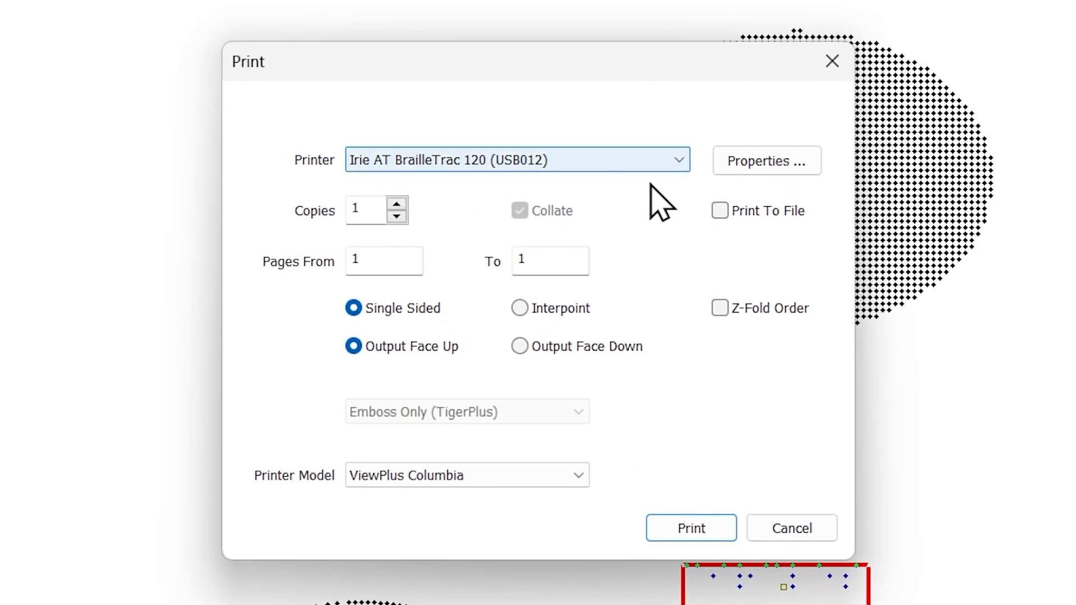
{"action": "left_click", "coordinate": [690, 527]}
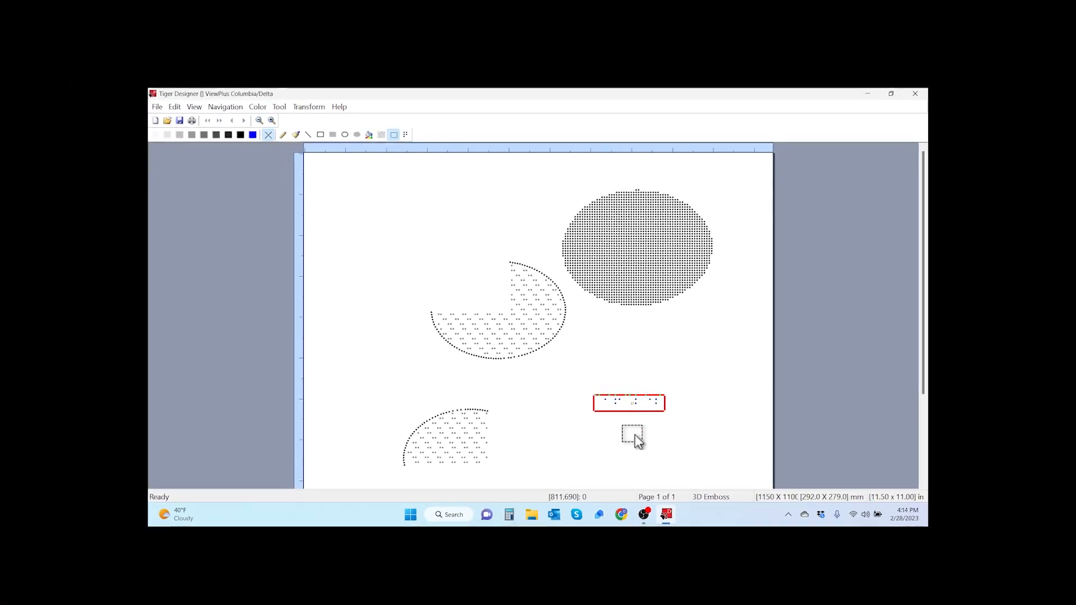